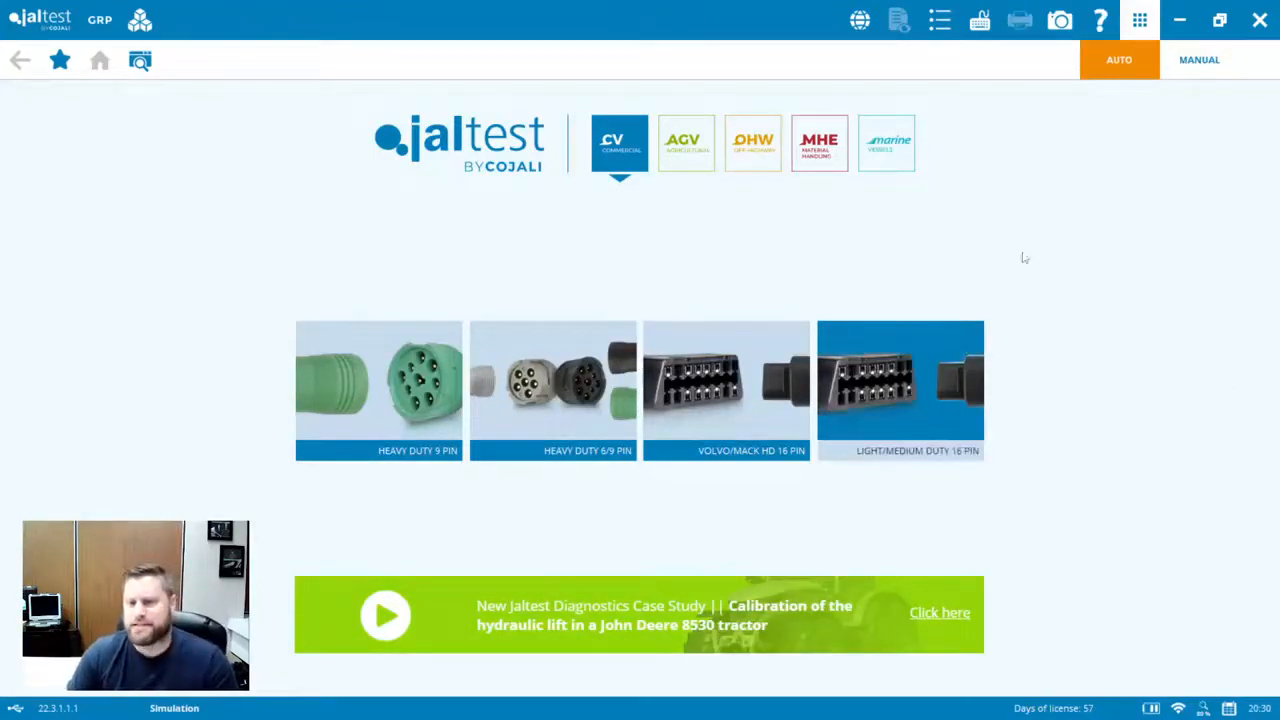
# - Choose MANUAL vehicle selection and open the MANUFACTURER grid of favorite brands
pyautogui.click(1198, 59)
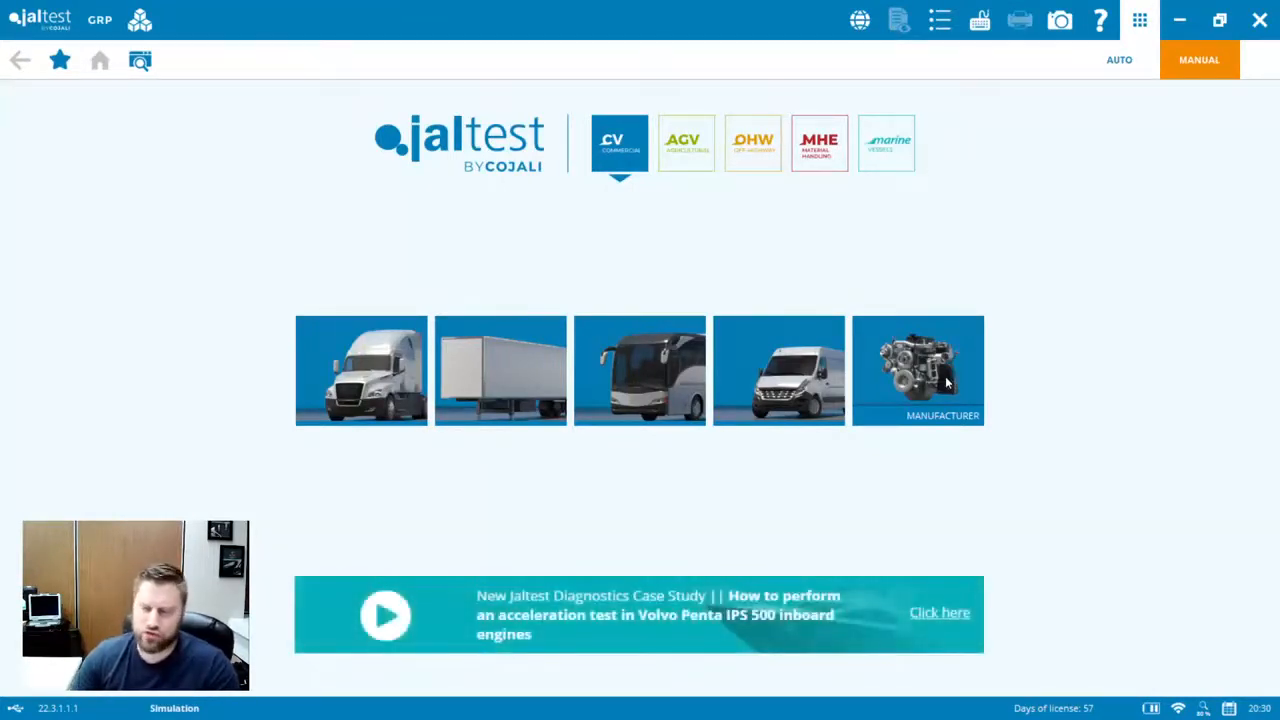
pyautogui.click(917, 370)
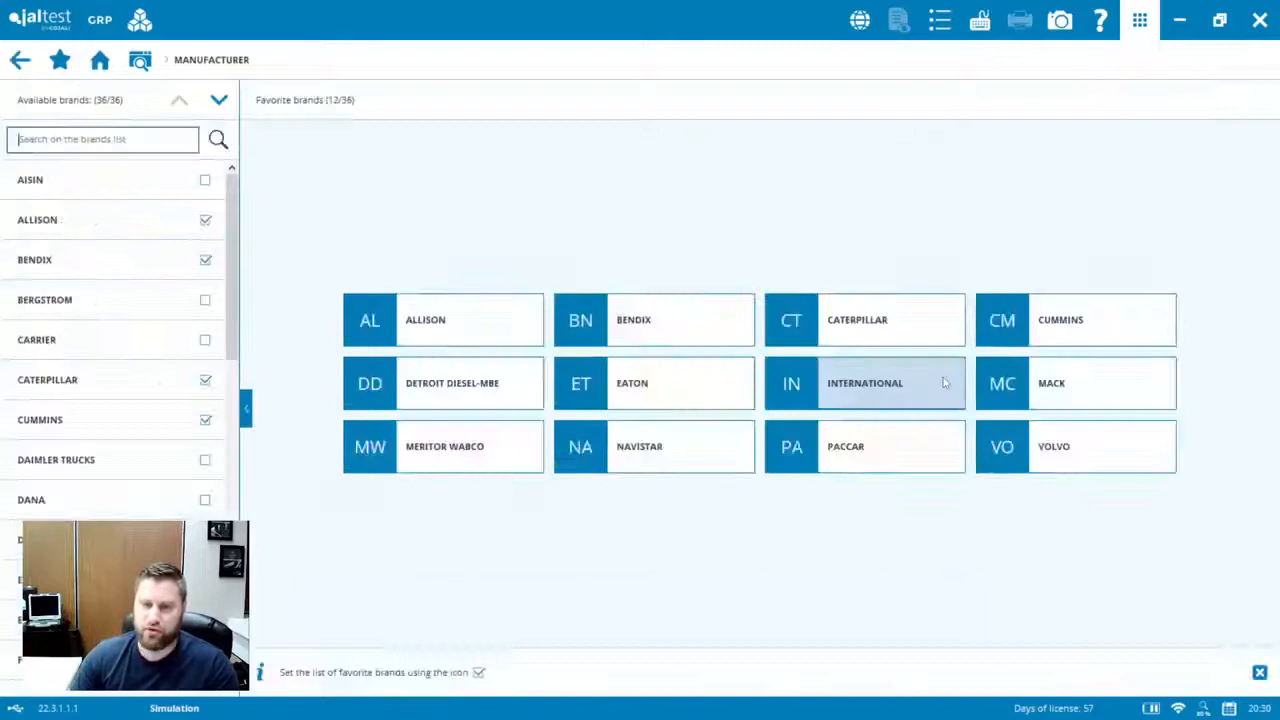
pyautogui.moveTo(873, 460)
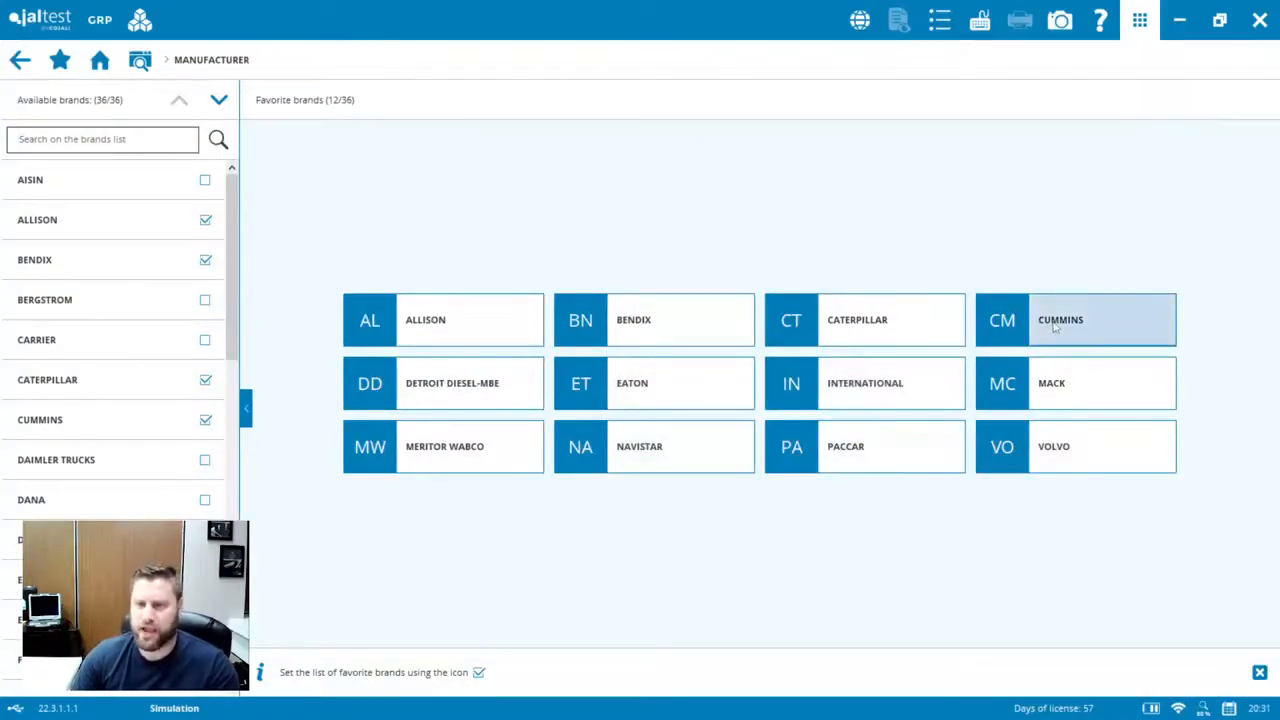
# - Select Cummins, narrow to the L Series model and list its six engine systems
pyautogui.click(1075, 319)
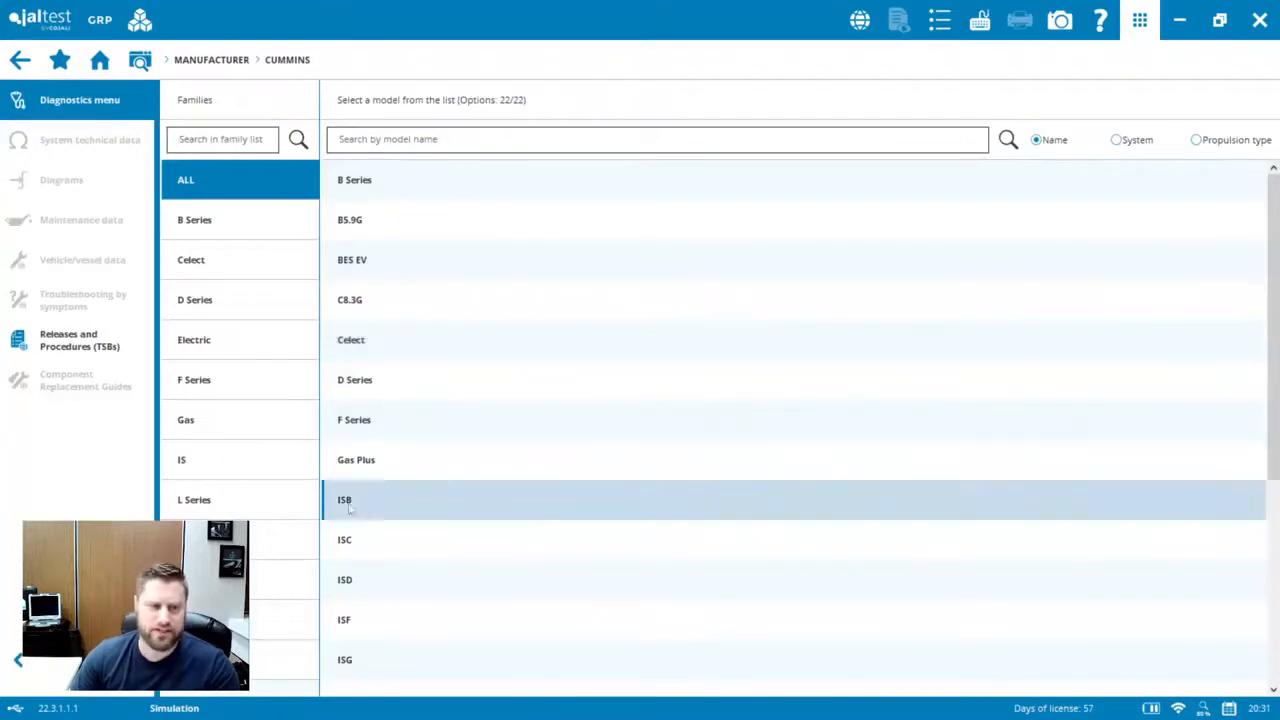
pyautogui.click(194, 499)
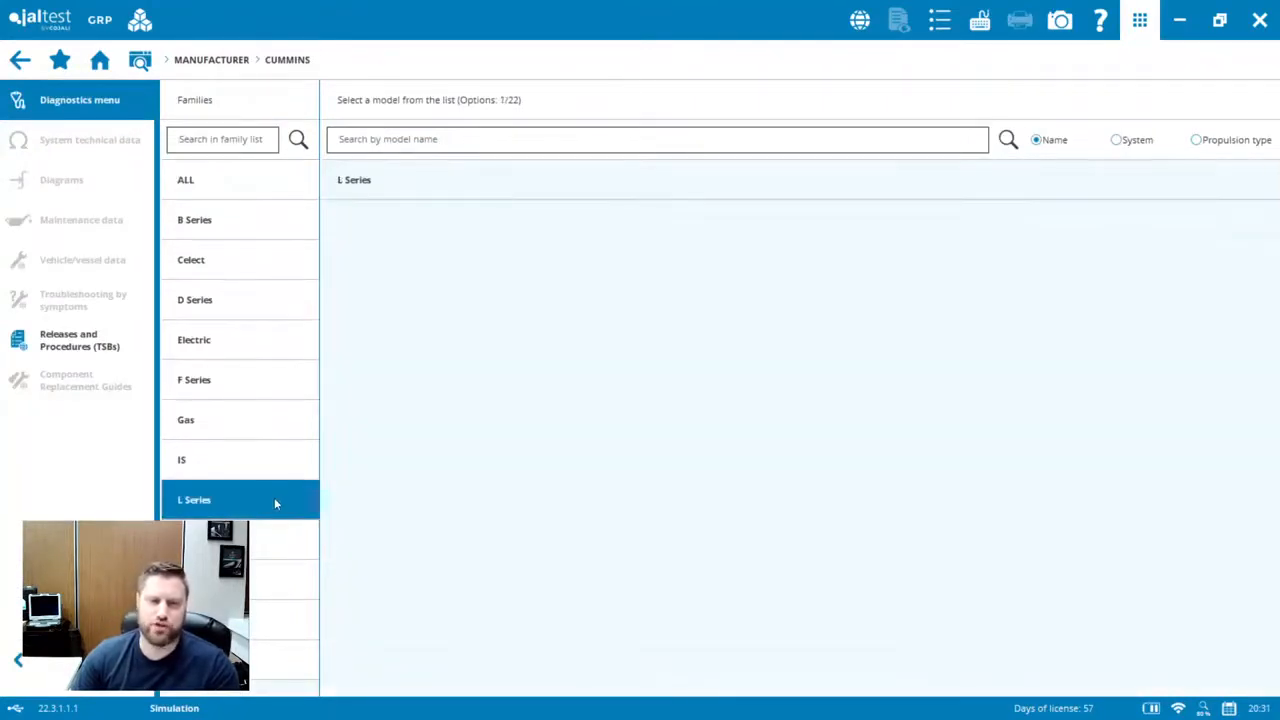
pyautogui.click(194, 499)
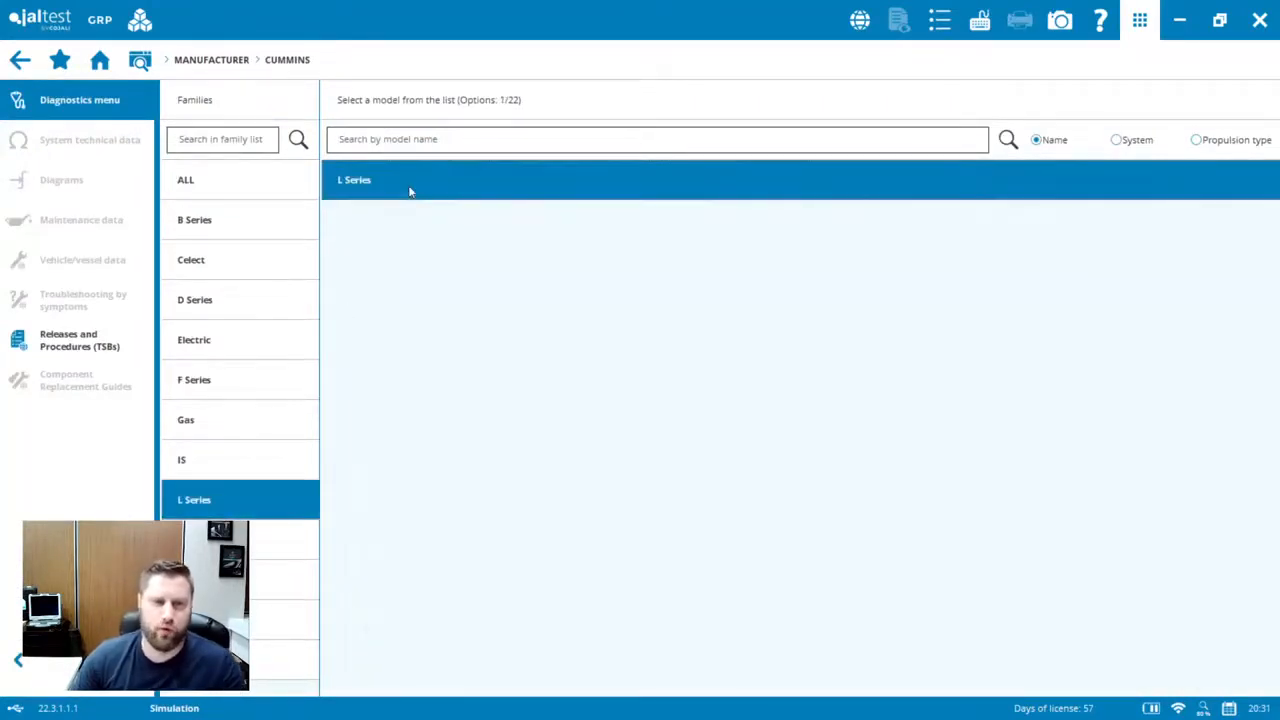
pyautogui.click(354, 180)
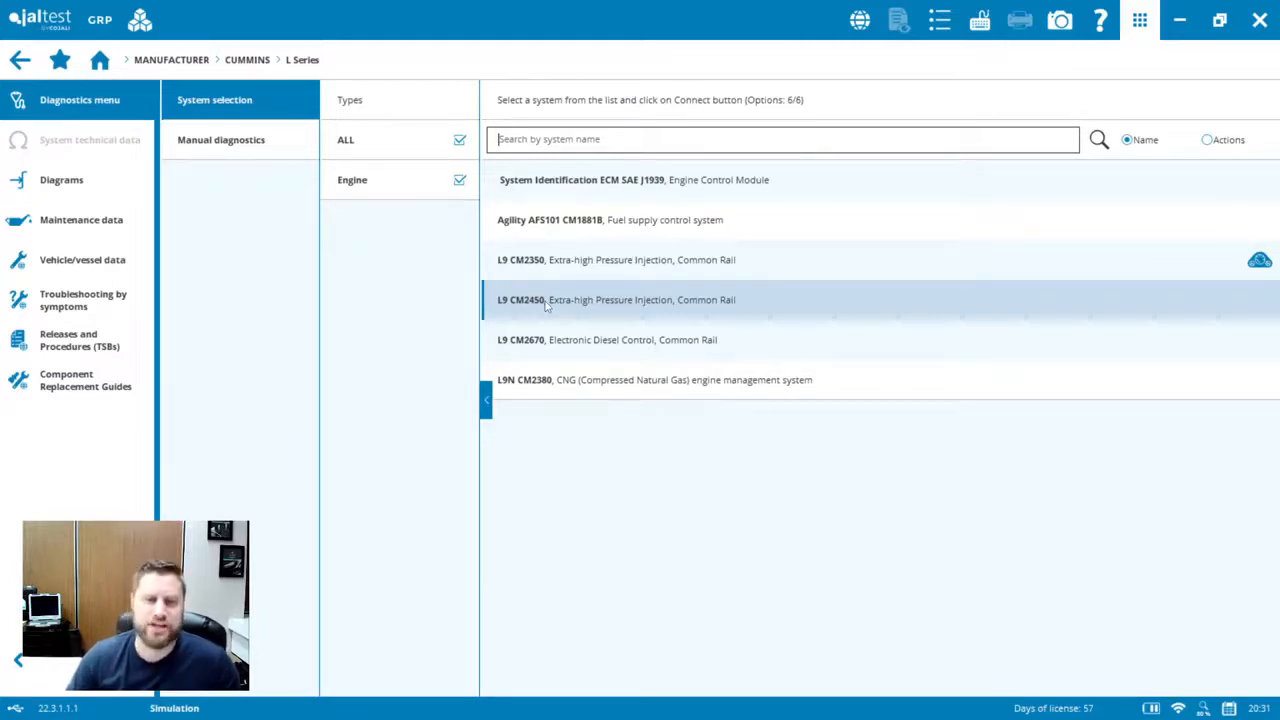
# - Select L9 CM2450 and connect using the first connection option
pyautogui.click(620, 299)
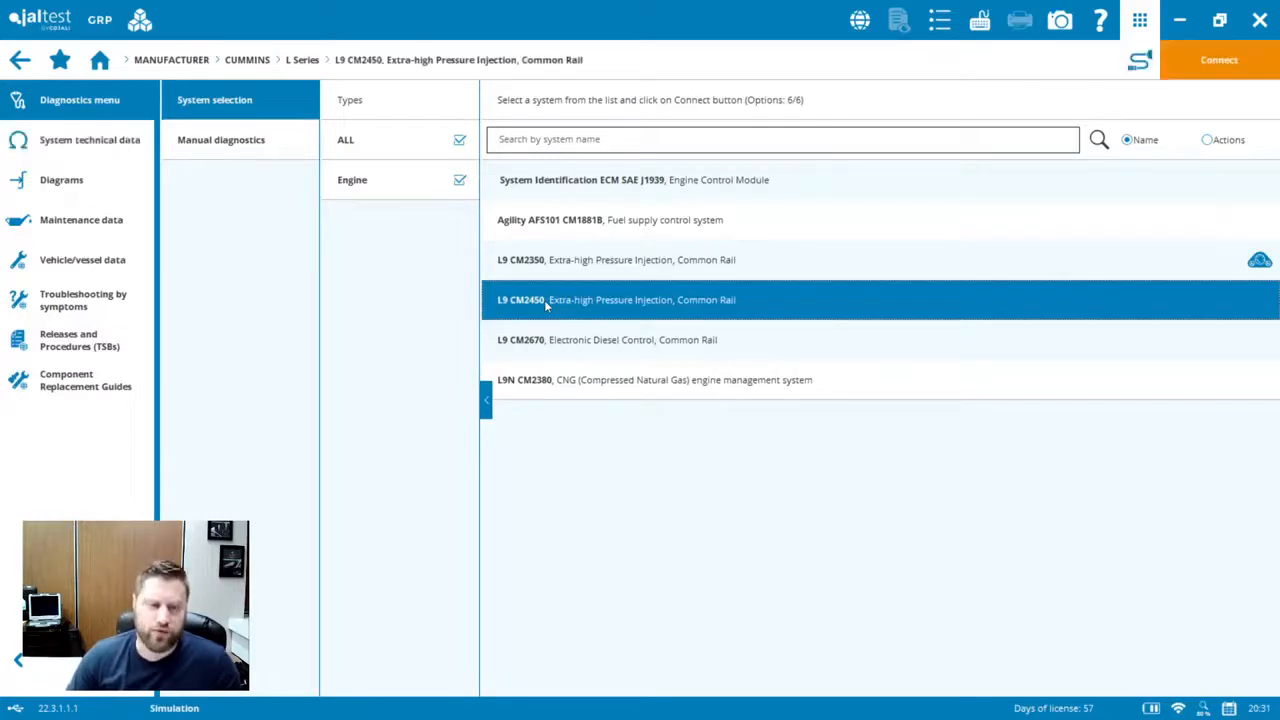
pyautogui.click(1219, 59)
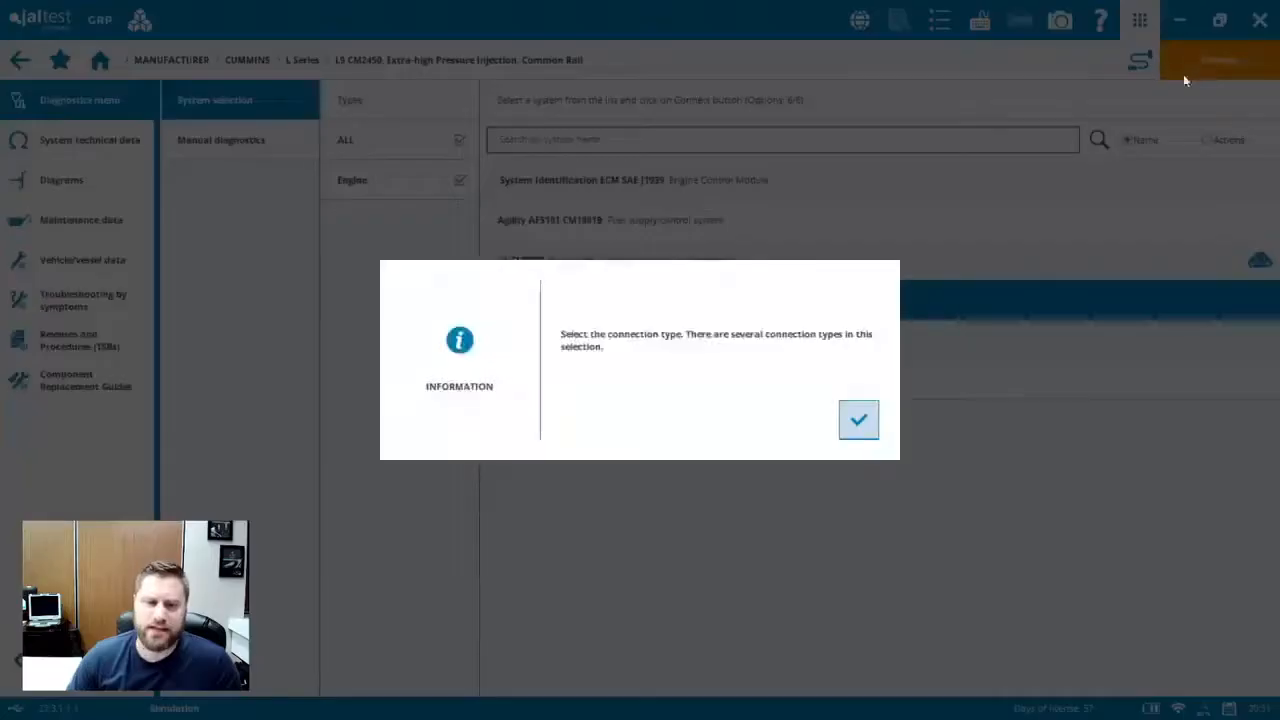
pyautogui.click(857, 419)
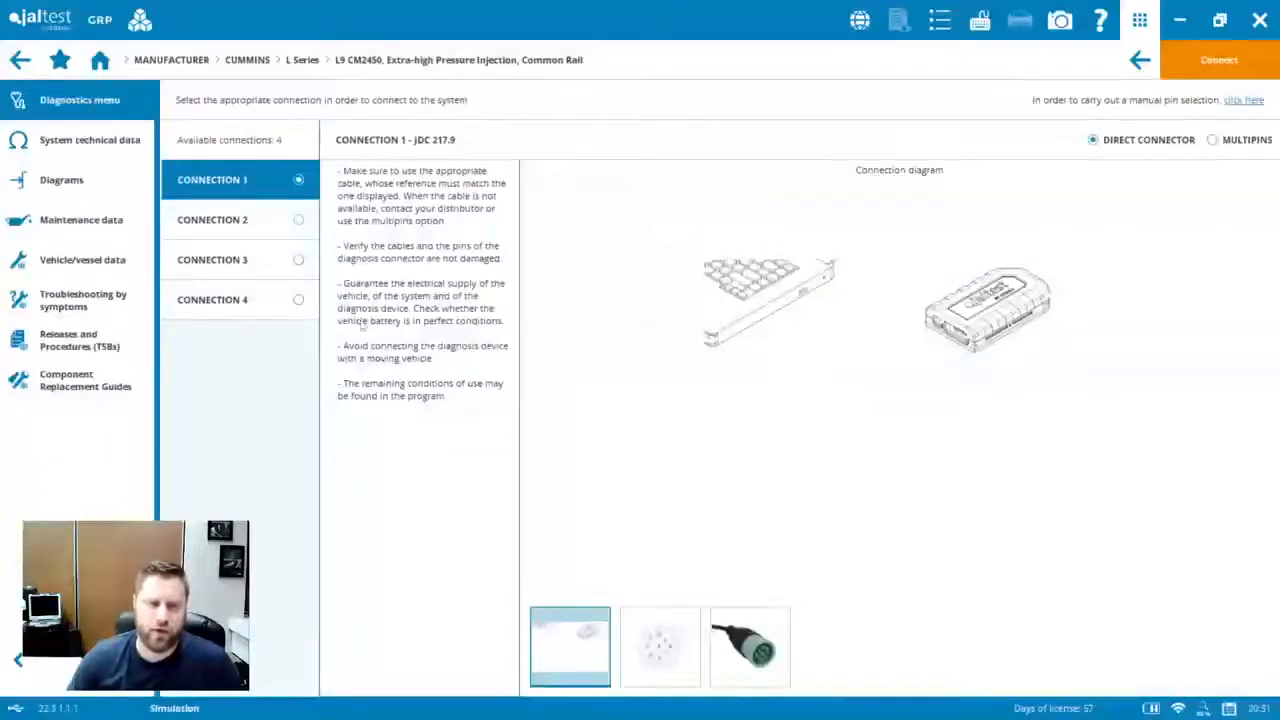
pyautogui.click(1218, 59)
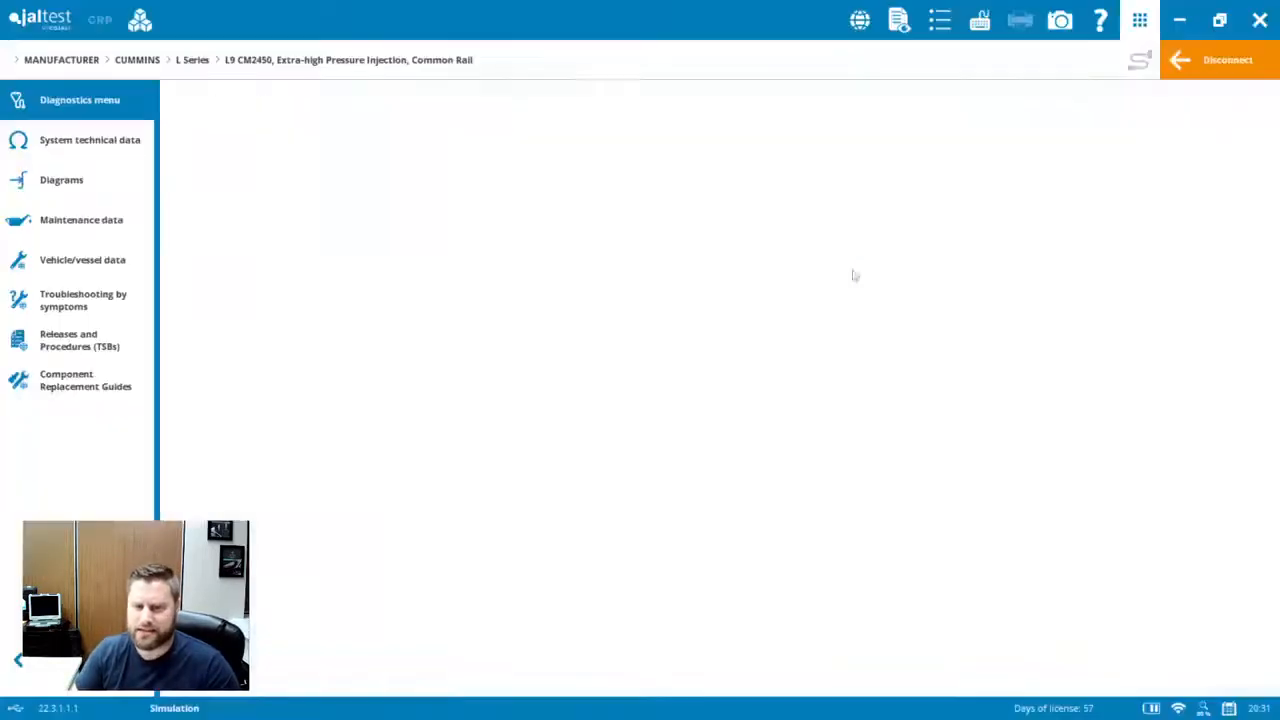
# - Show the L9 CM2450 System Checks, including cylinder cut-out and fuel system tests
pyautogui.click(79, 99)
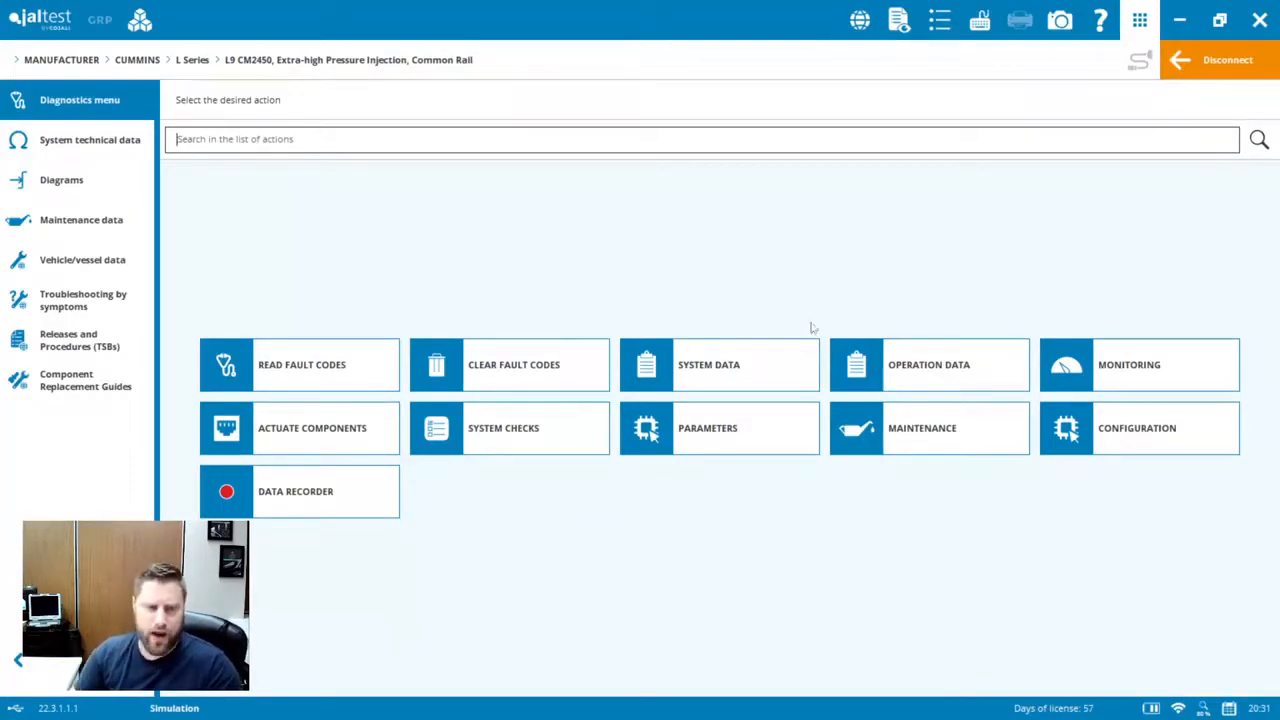
pyautogui.click(299, 428)
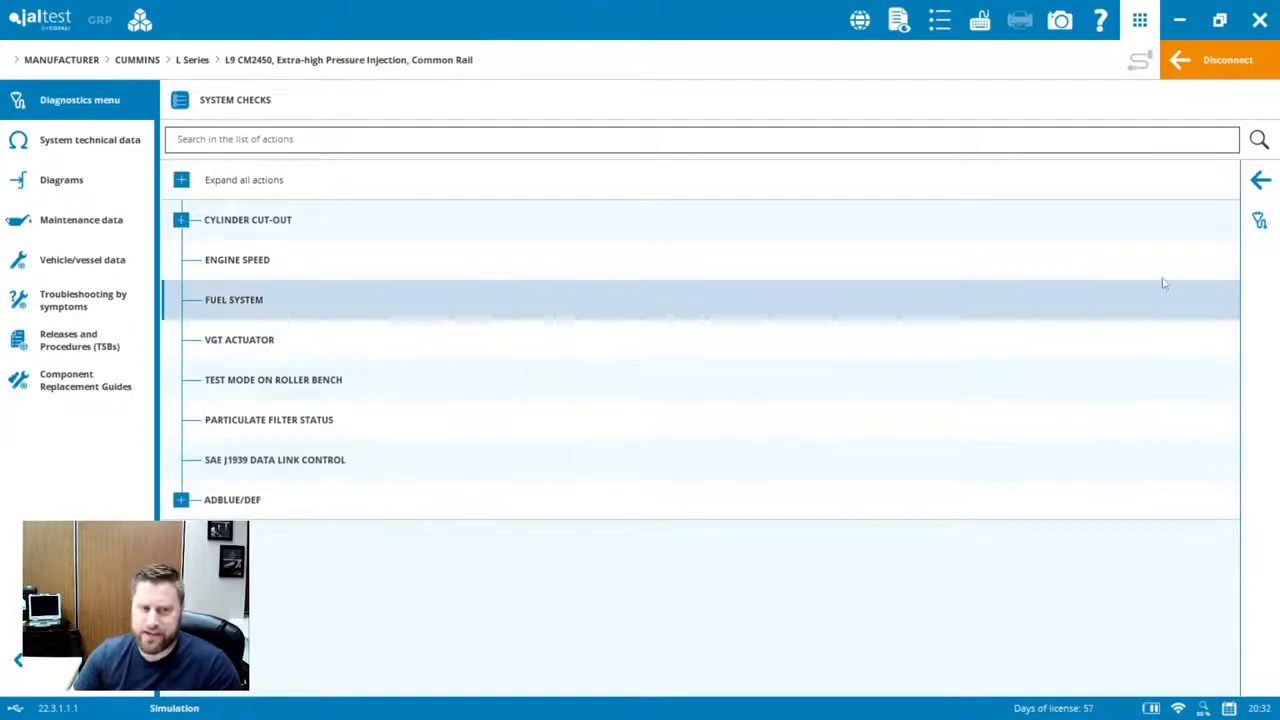
# - Browse engine PARAMETERS, expand MAXIMUM VEHICLE SPEED, then return to the actions menu
pyautogui.click(1259, 180)
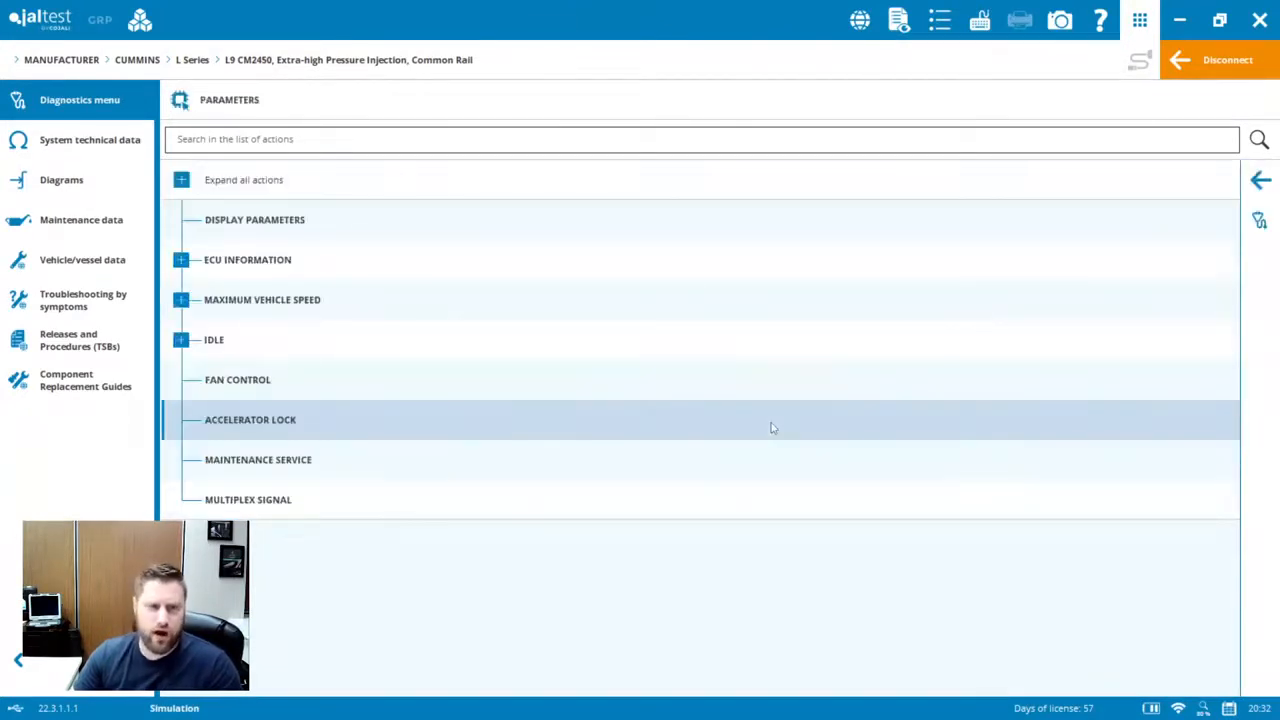
pyautogui.click(181, 299)
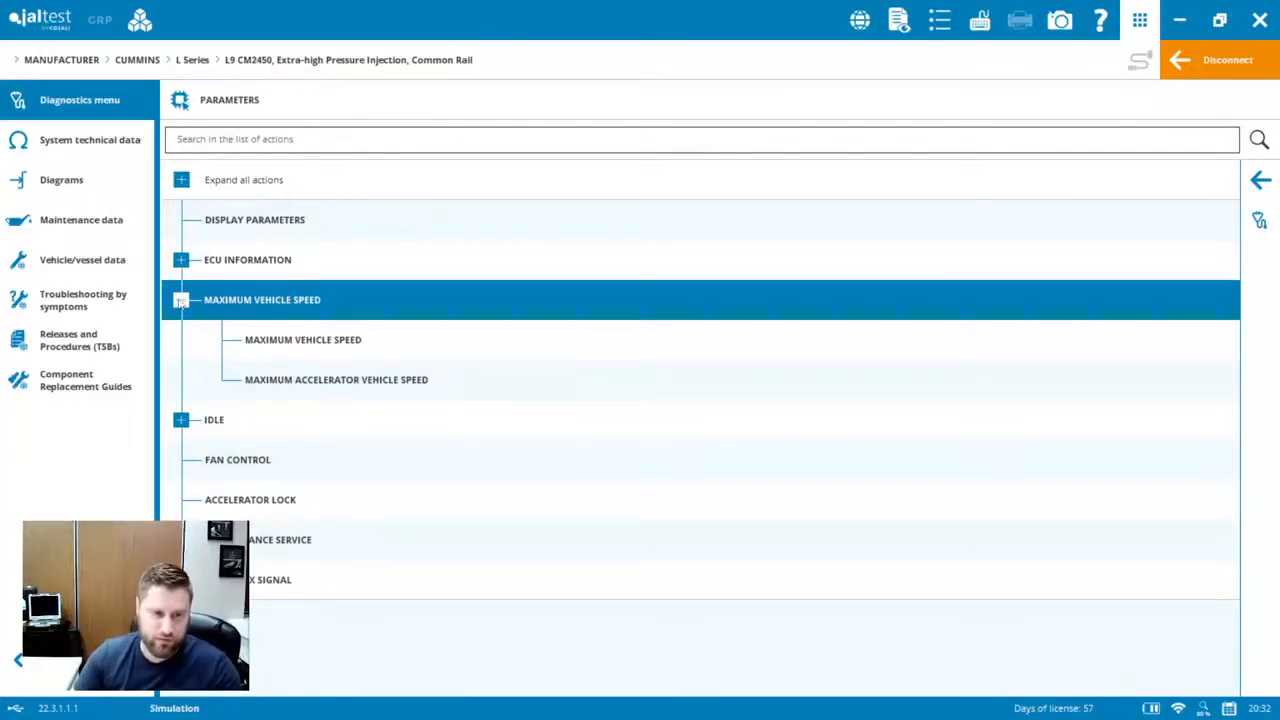
pyautogui.click(181, 419)
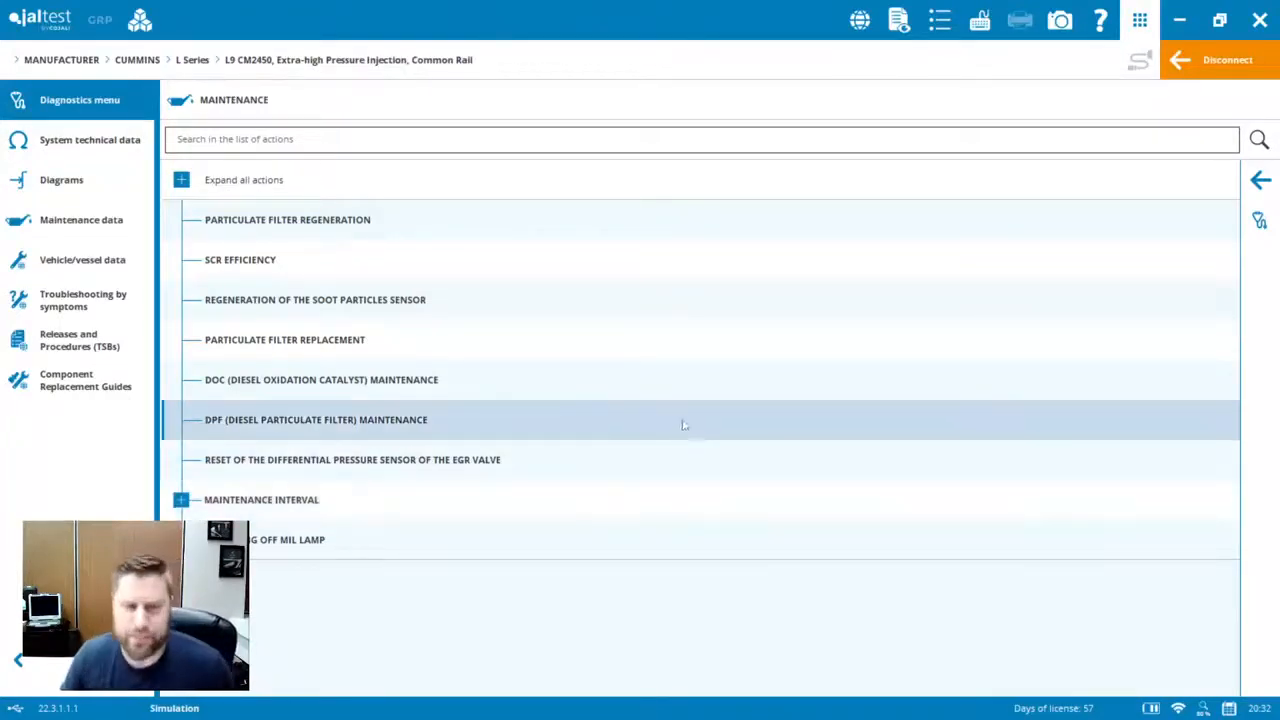
# - View CONFIGURATION, which offers only password management, and return to the actions menu
pyautogui.click(1260, 180)
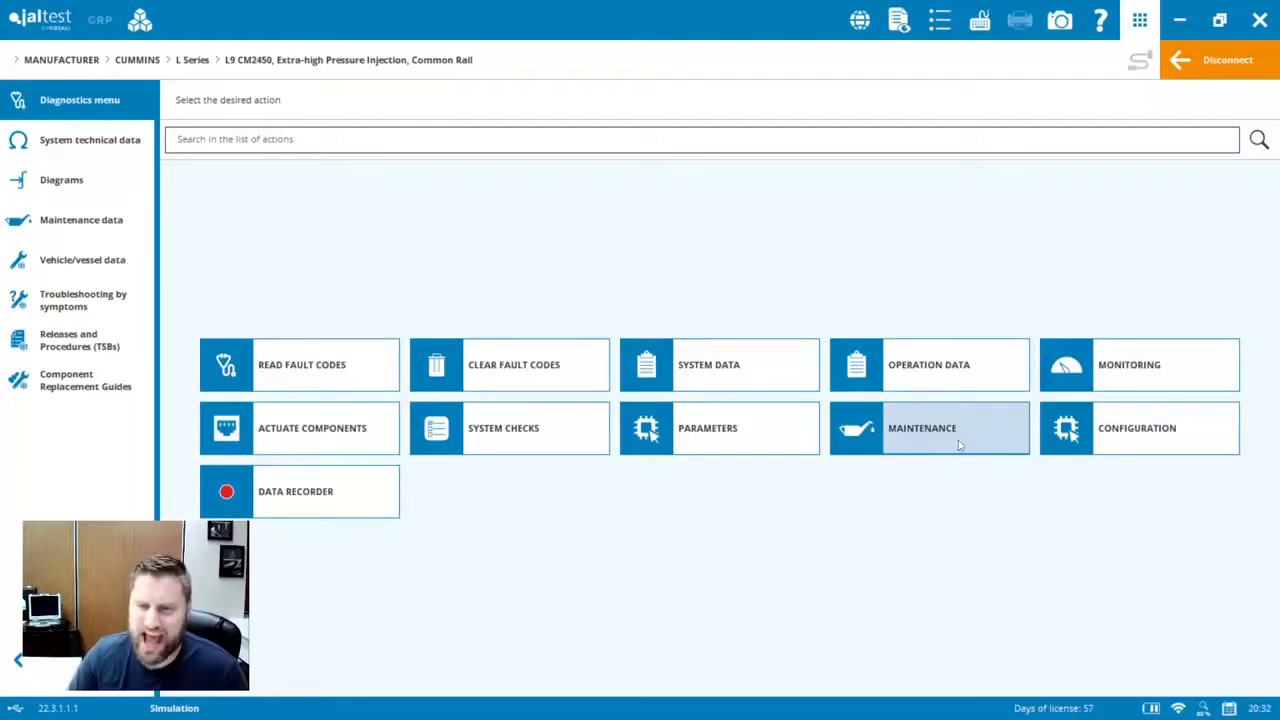
pyautogui.moveTo(1130, 440)
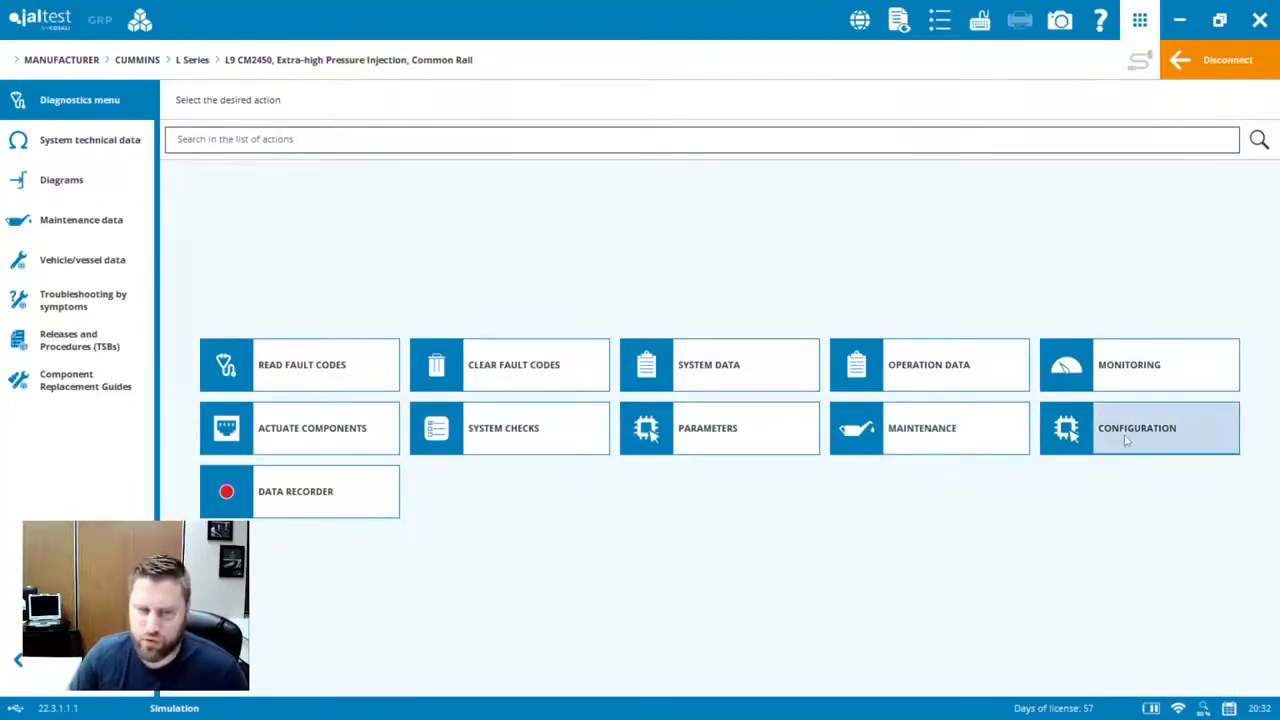
pyautogui.click(1137, 428)
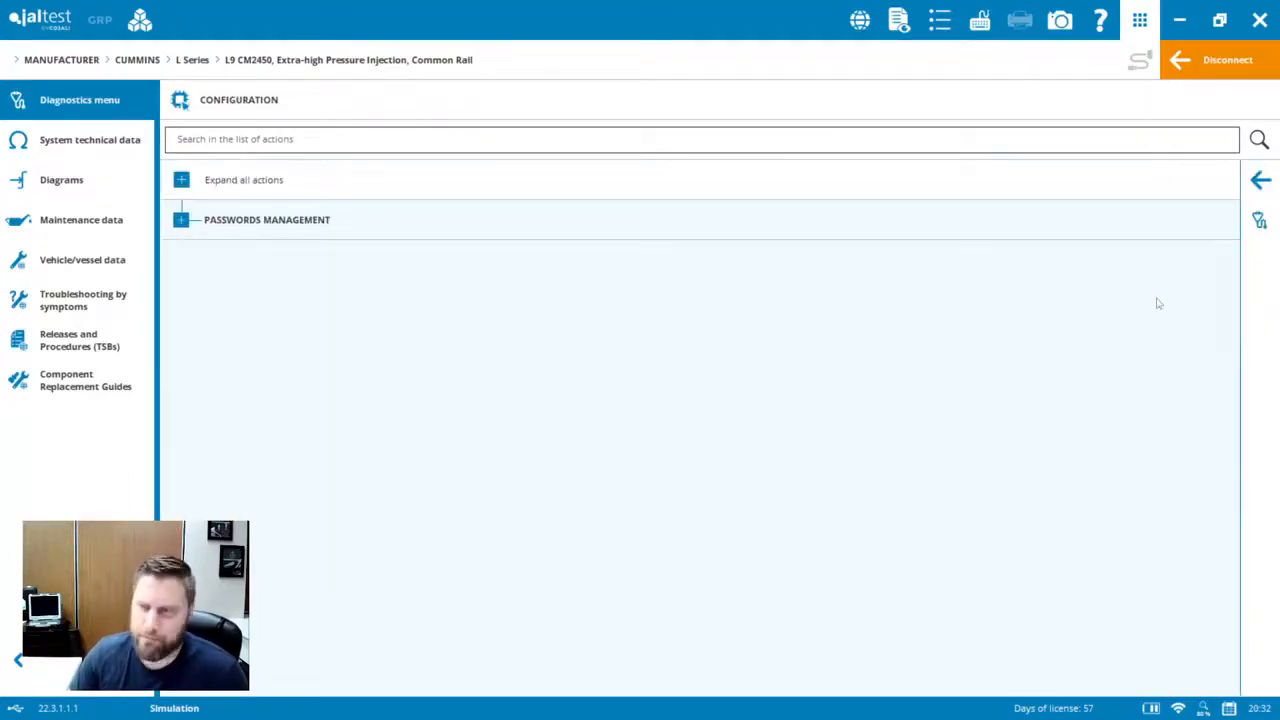
pyautogui.click(1260, 179)
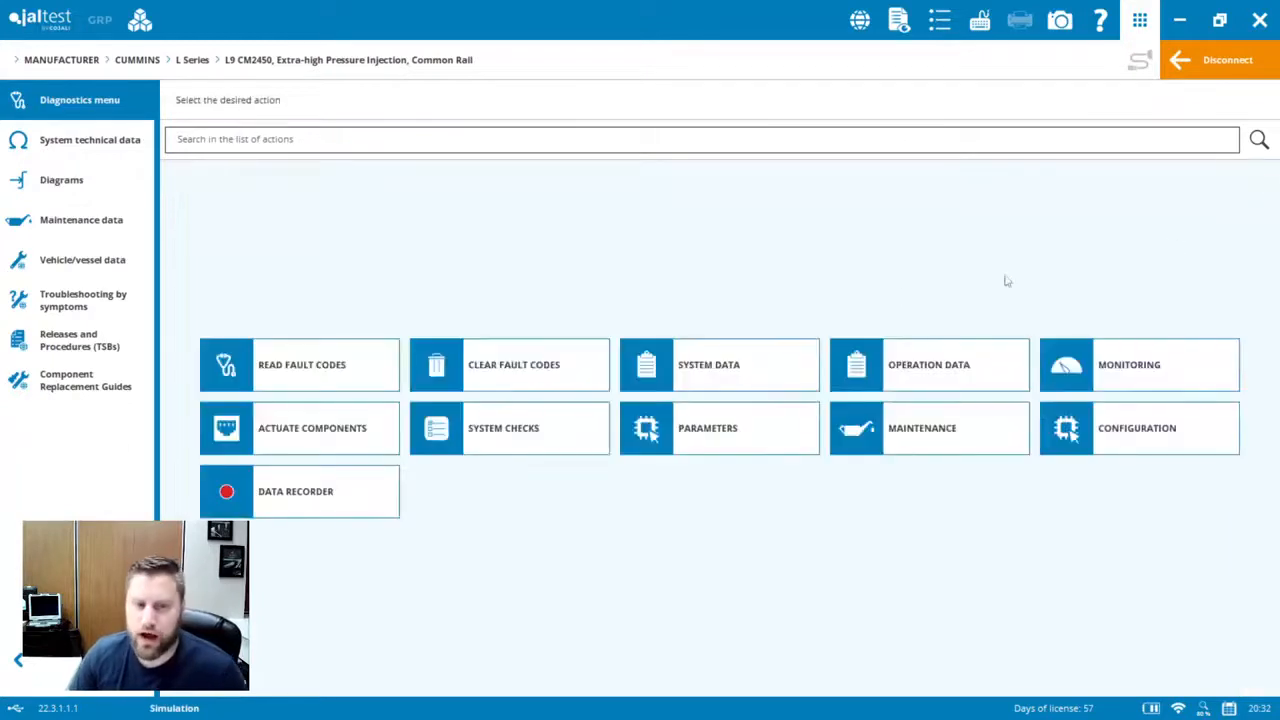
pyautogui.moveTo(864, 269)
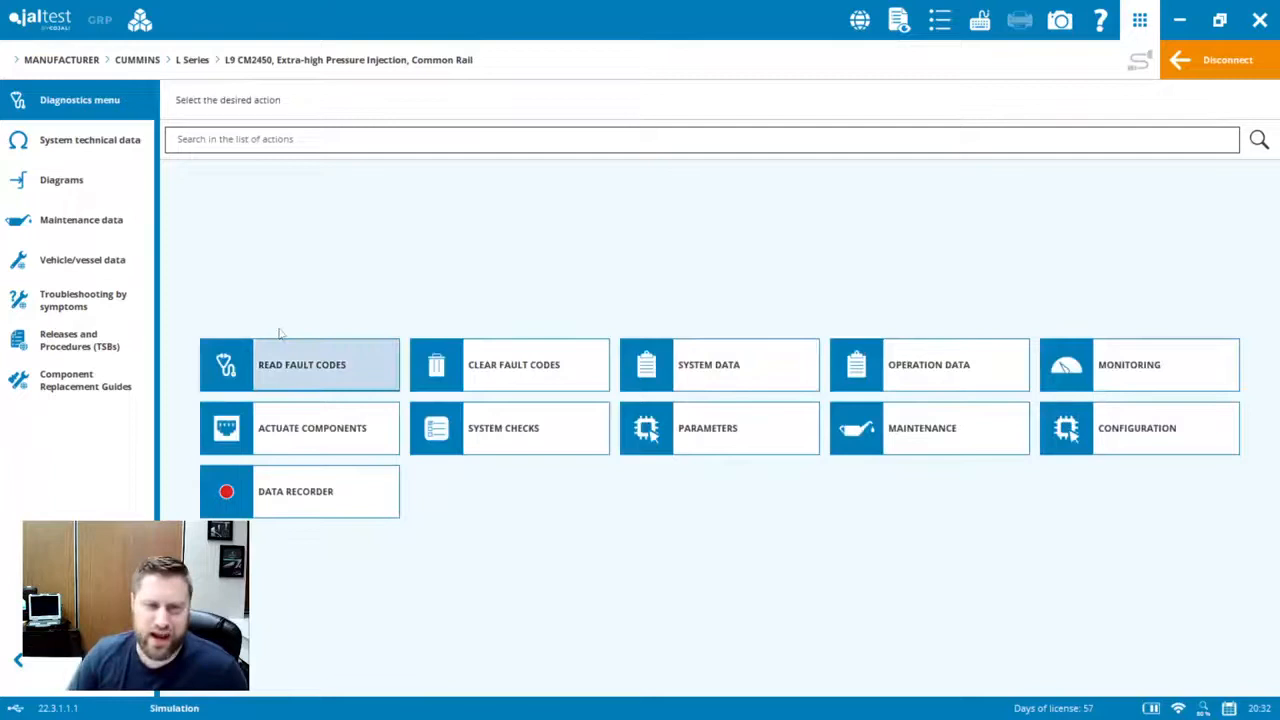
pyautogui.moveTo(61, 179)
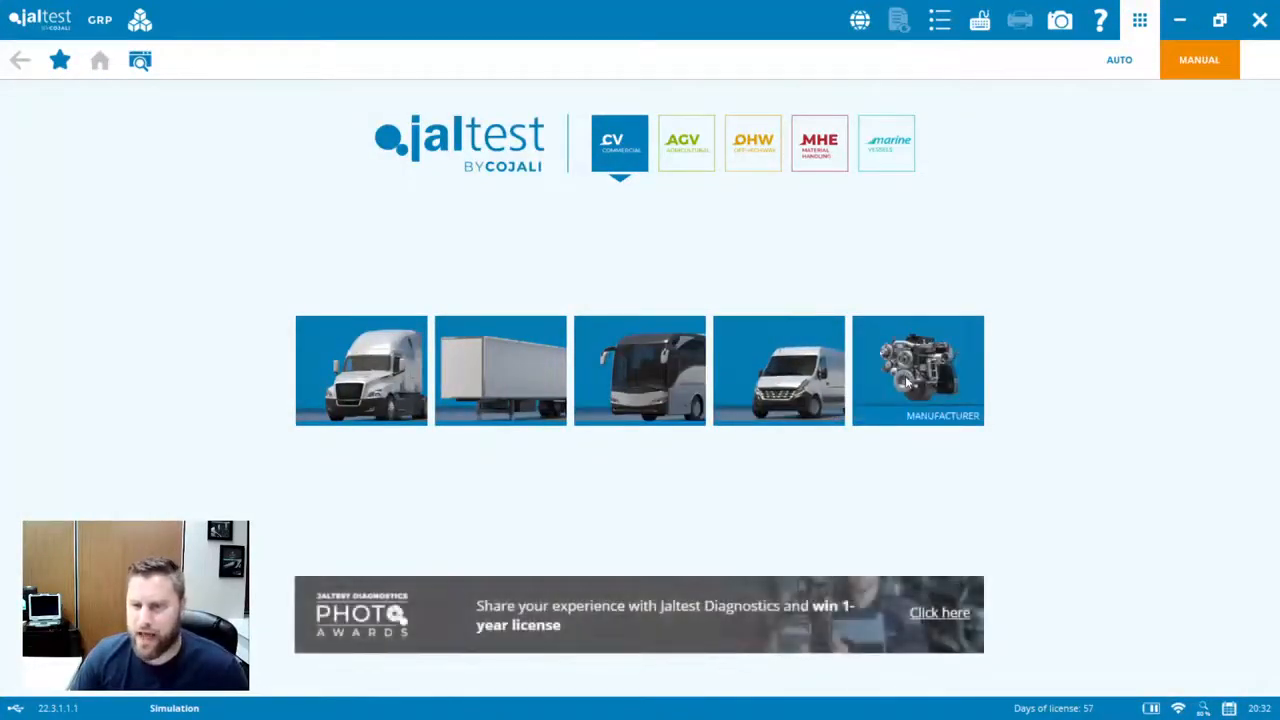
# - Select Paccar MX/PR, choose MX PCI-2 (GHG21) and connect with Connection 1
pyautogui.click(917, 370)
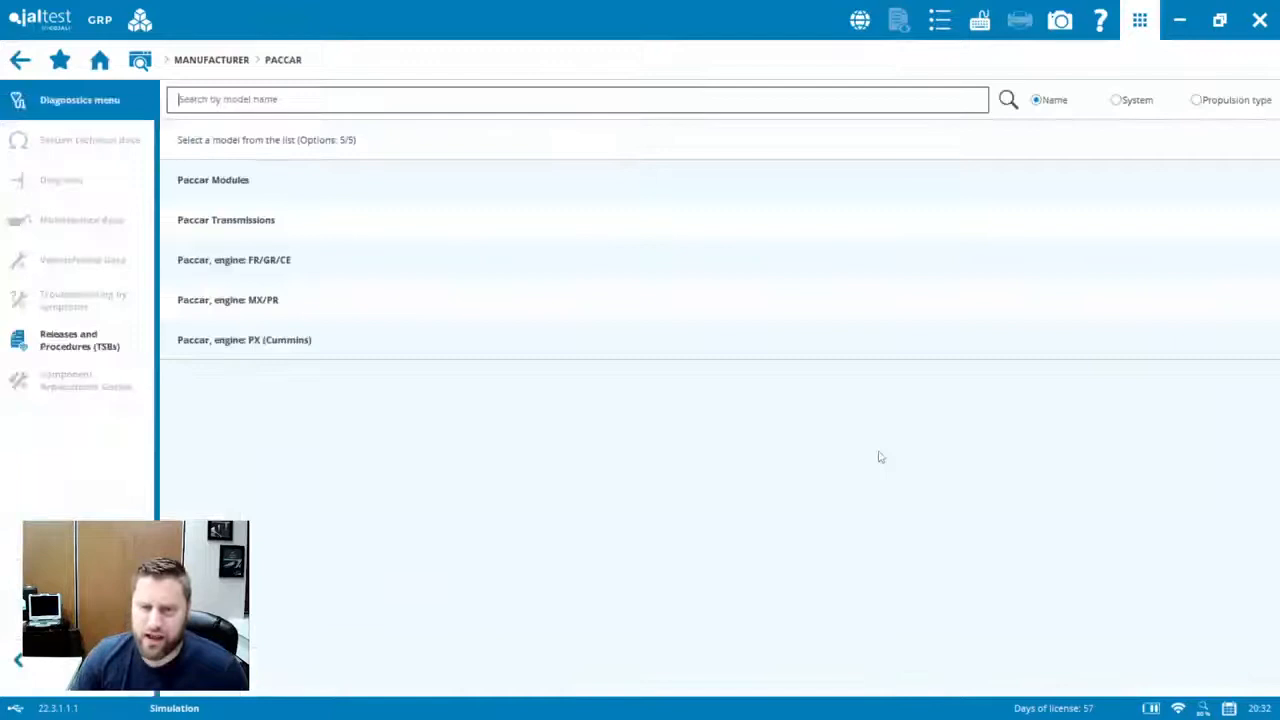
pyautogui.click(228, 299)
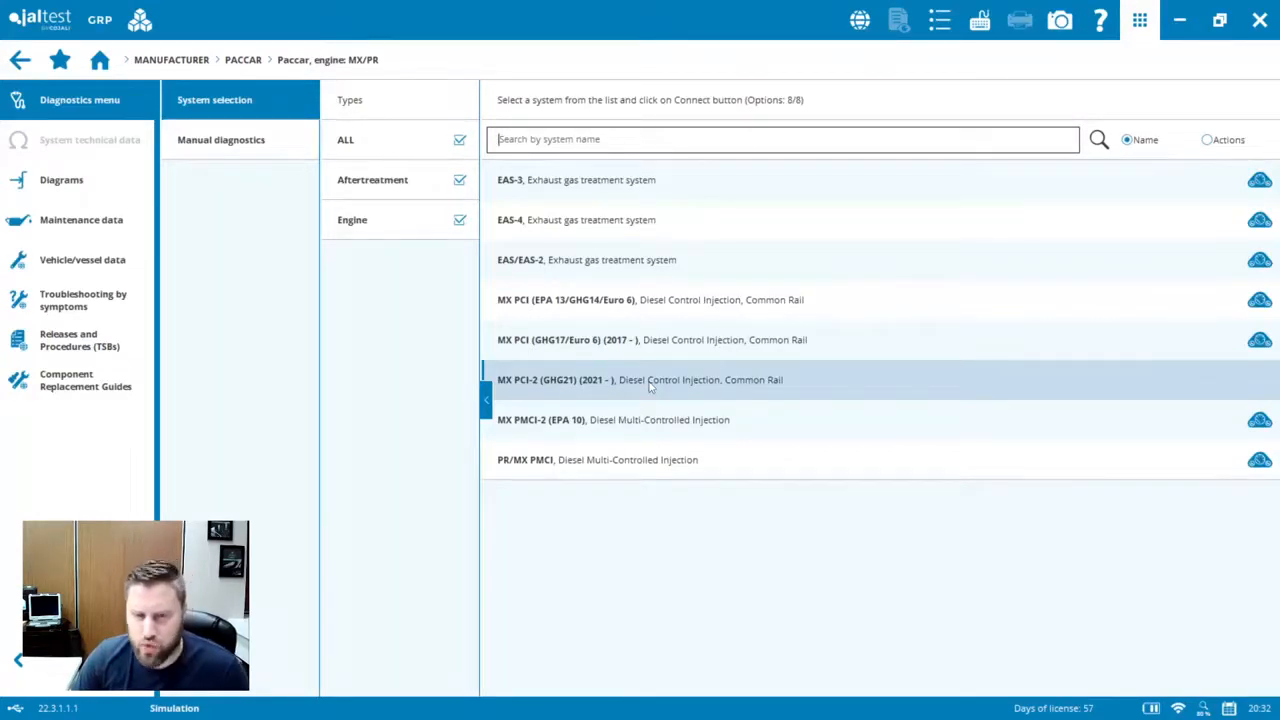
pyautogui.click(640, 379)
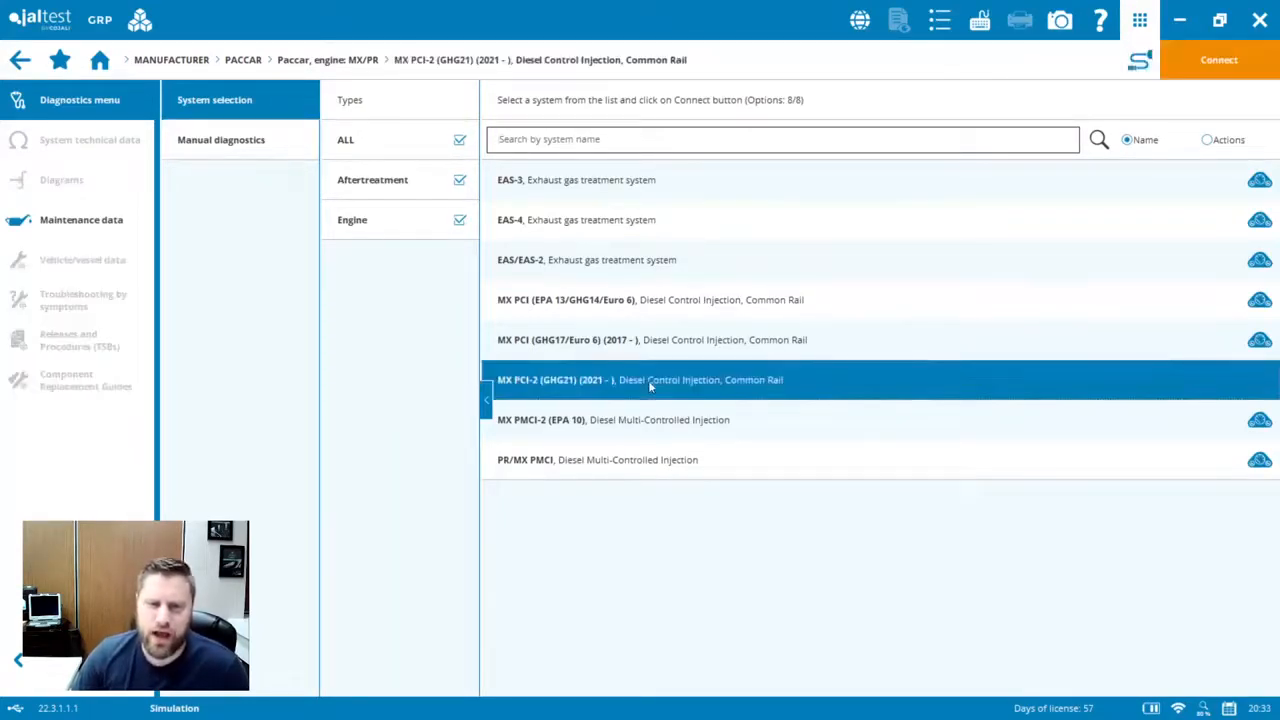
pyautogui.click(1218, 59)
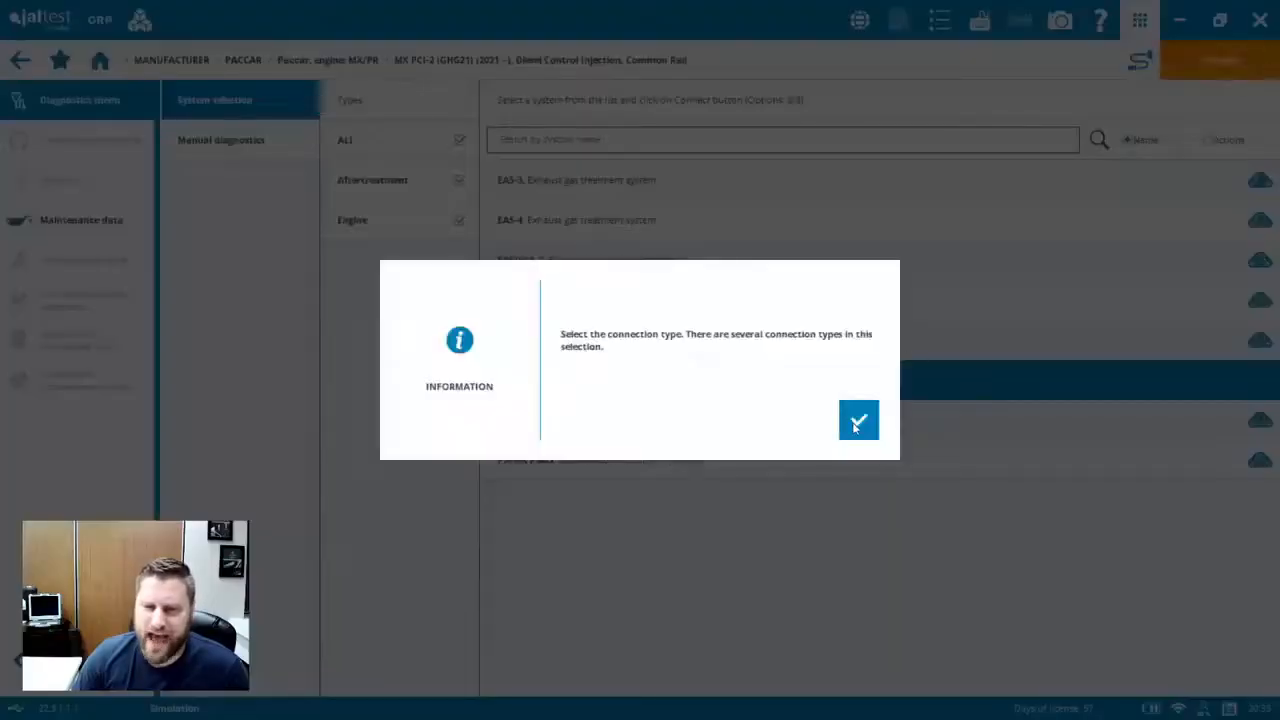
pyautogui.click(858, 420)
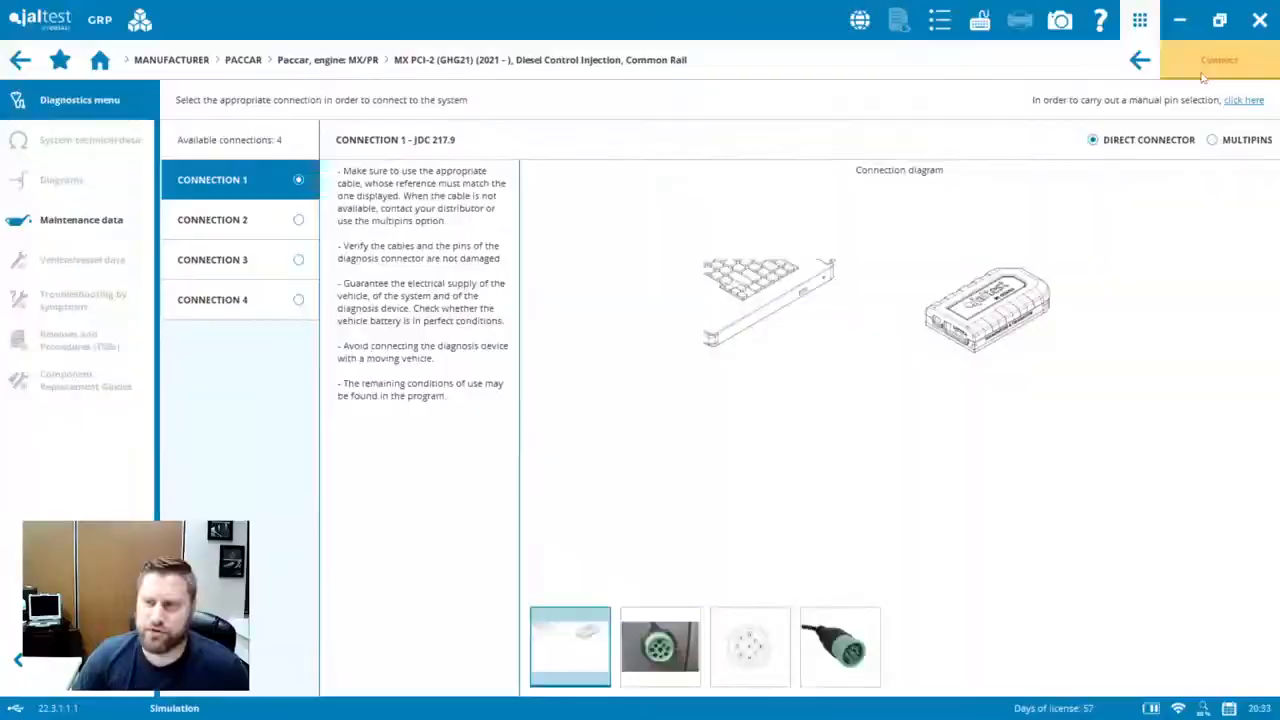
pyautogui.click(1219, 59)
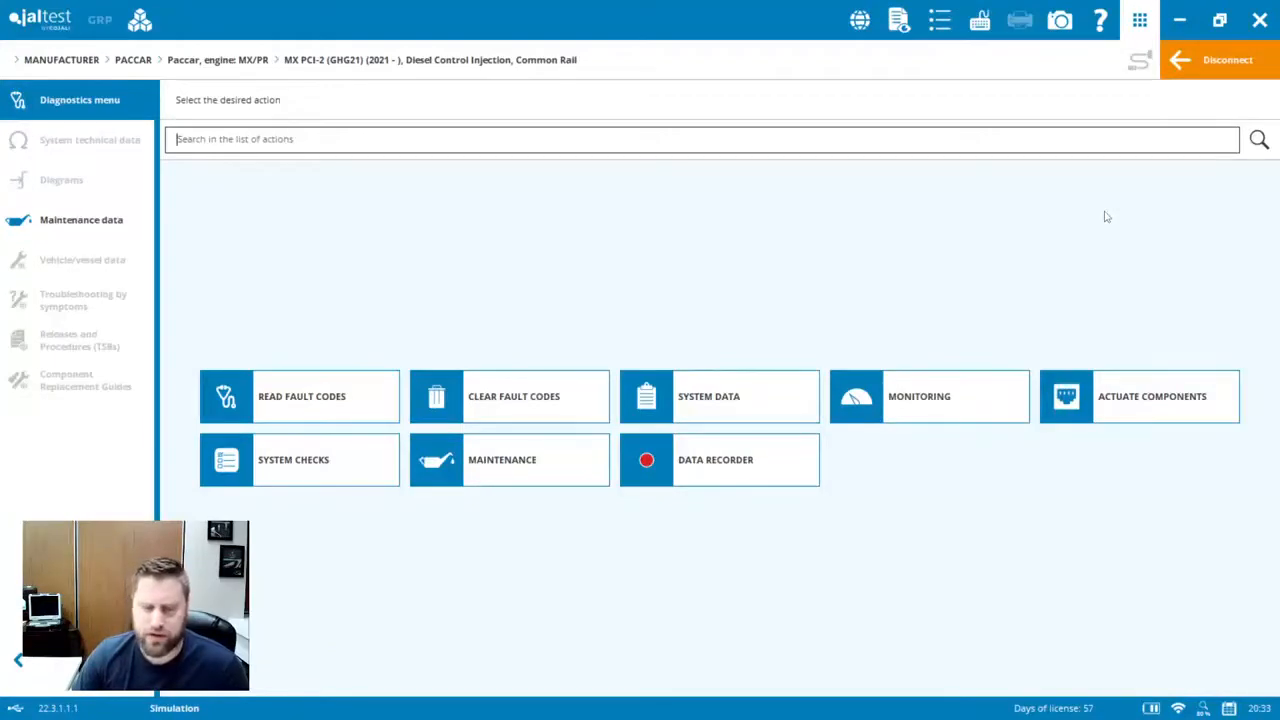
pyautogui.moveTo(1066, 251)
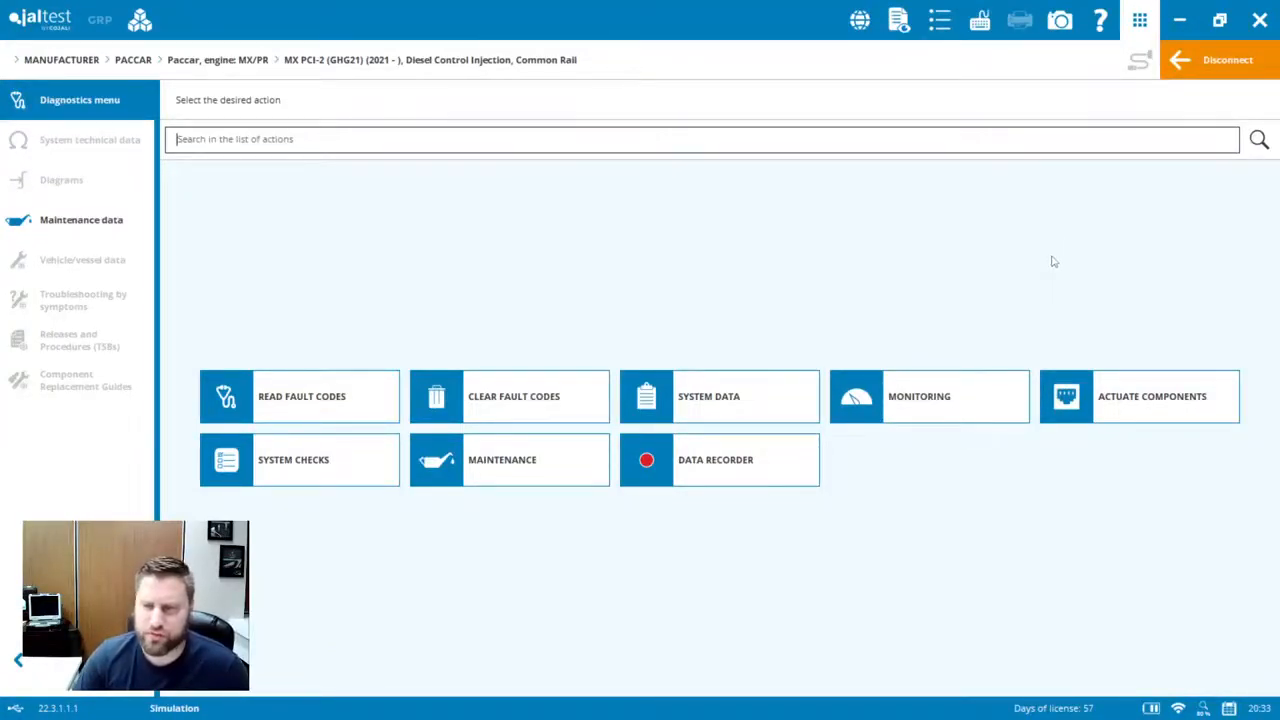
pyautogui.moveTo(1050, 266)
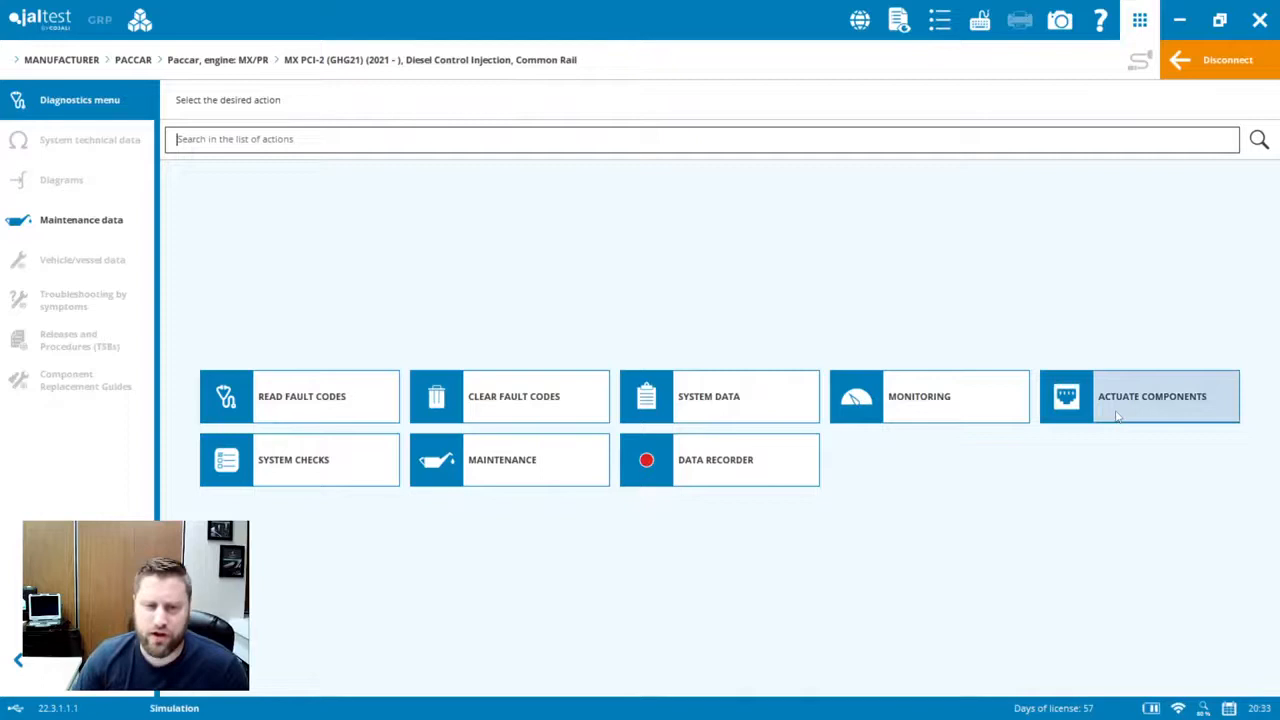
# - Browse Actuate Components and System Checks, then disconnect from the MX PCI-2 system
pyautogui.click(1150, 396)
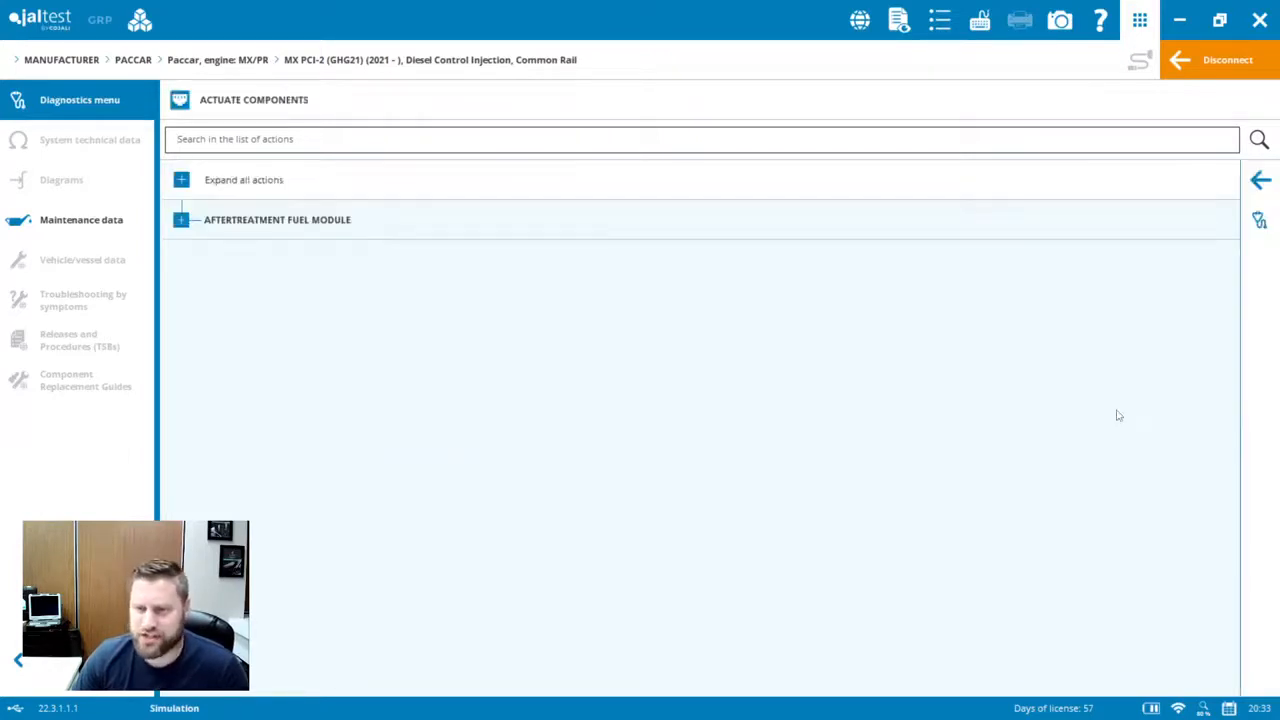
pyautogui.click(1261, 180)
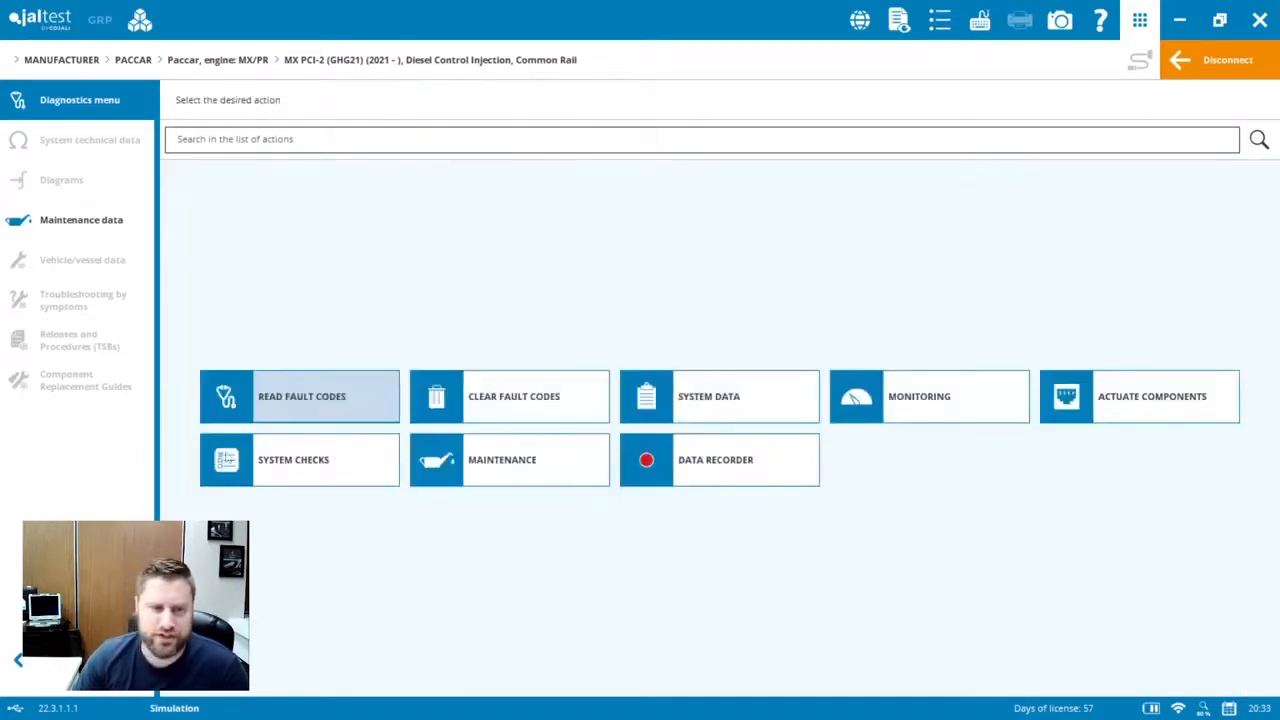
pyautogui.click(298, 459)
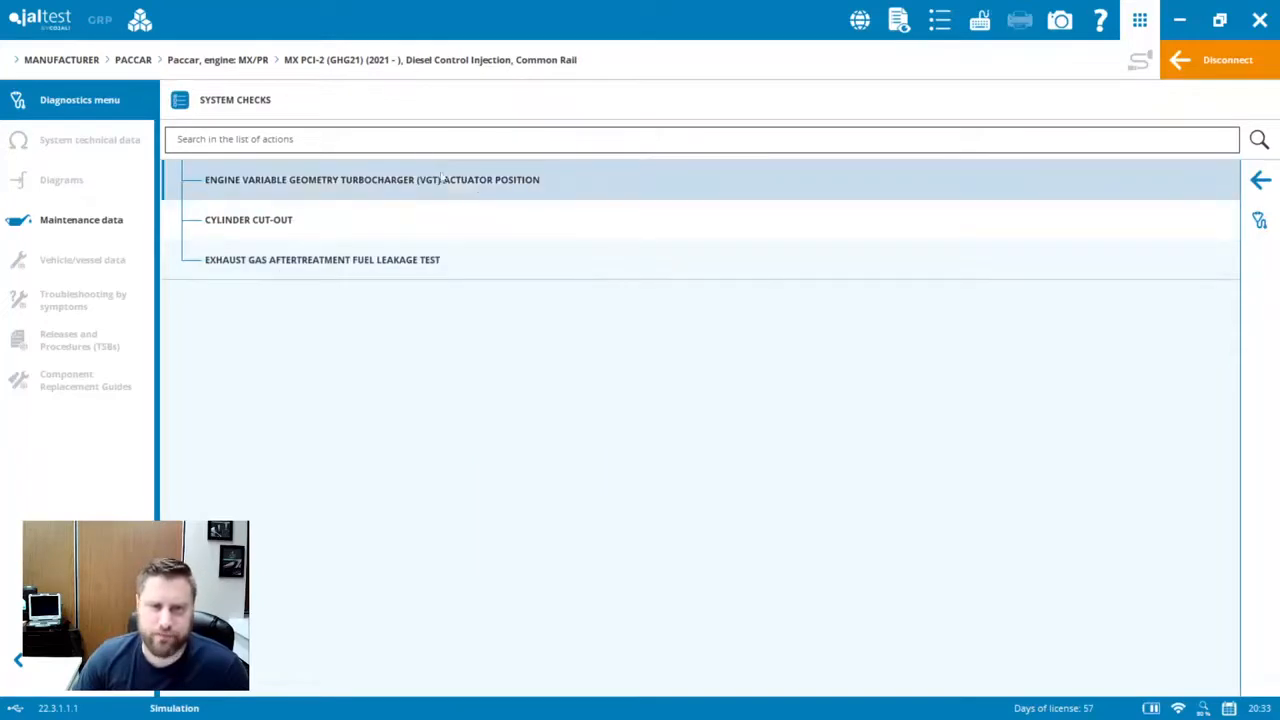
pyautogui.click(1260, 179)
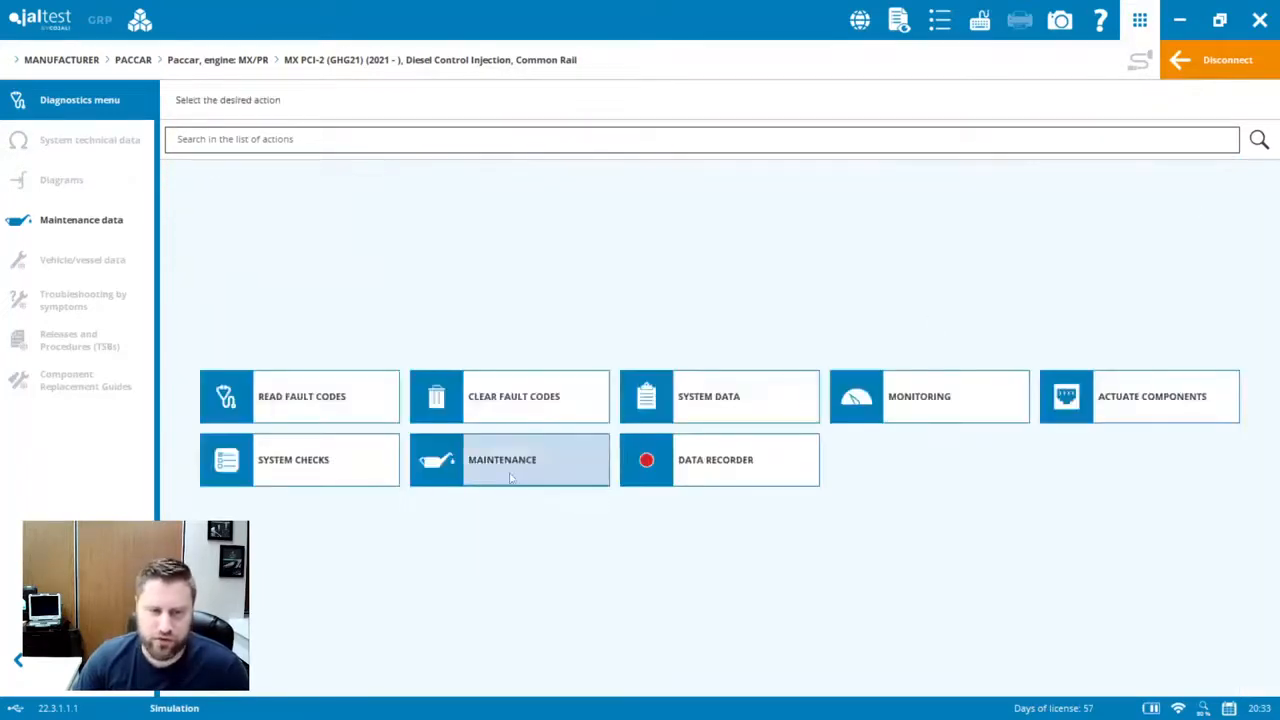
pyautogui.click(509, 459)
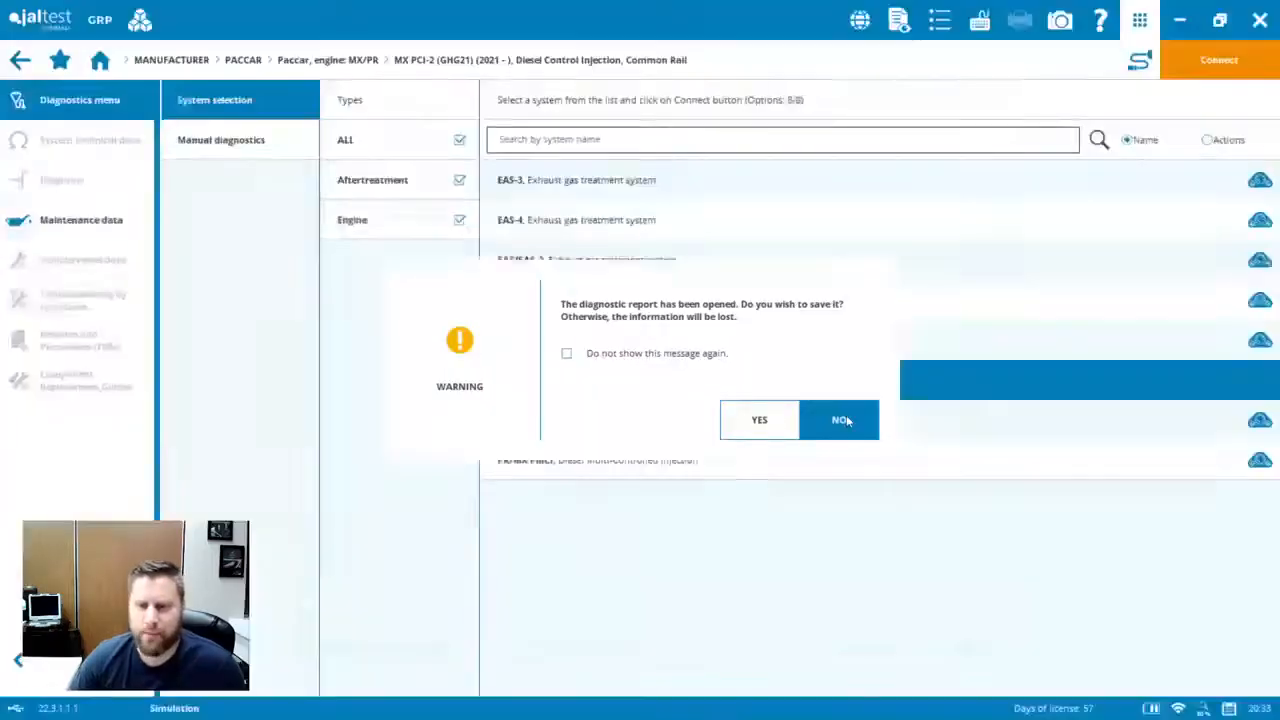
# - Decline saving the diagnostic report and switch to the agricultural vehicles module
pyautogui.click(840, 419)
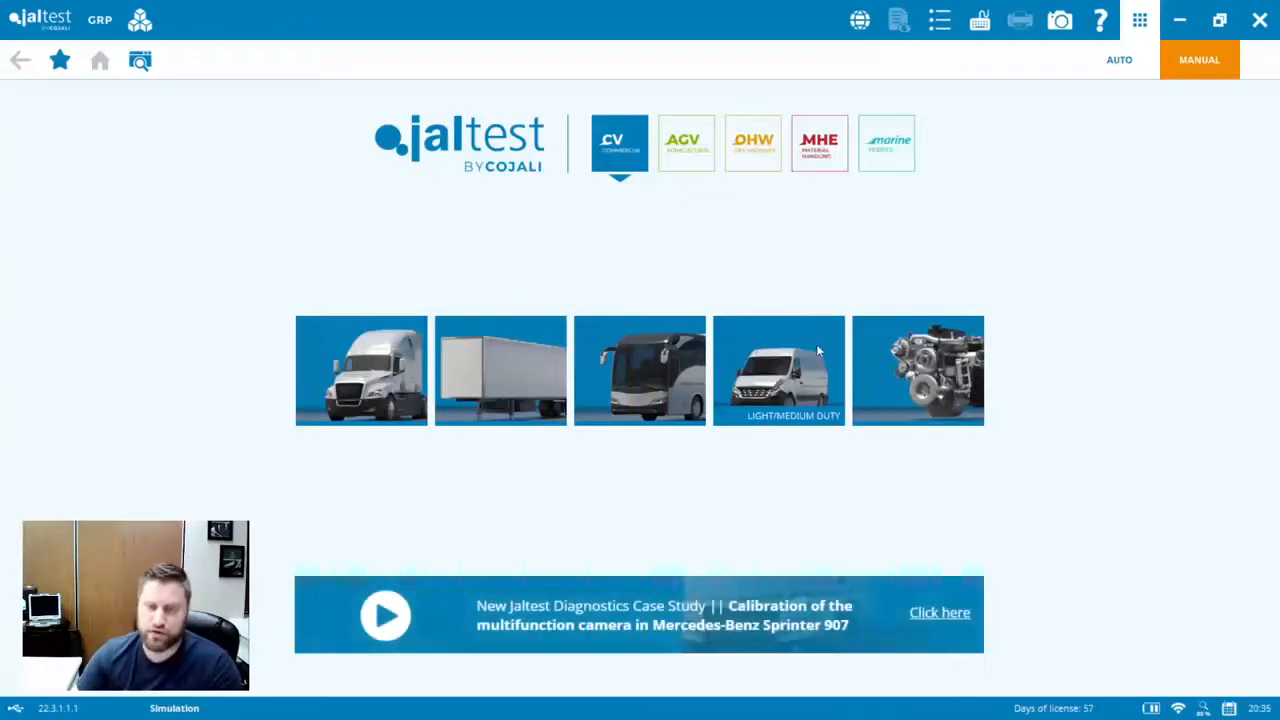
pyautogui.moveTo(800, 373)
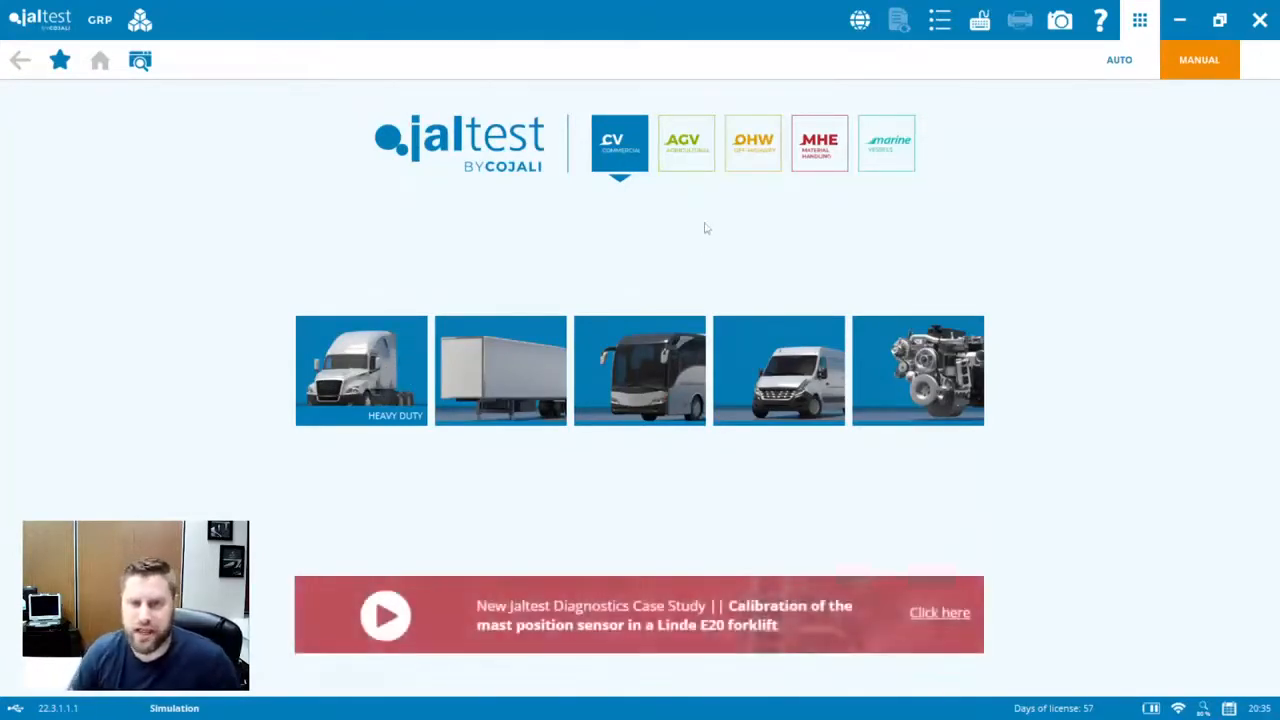
pyautogui.moveTo(686, 143)
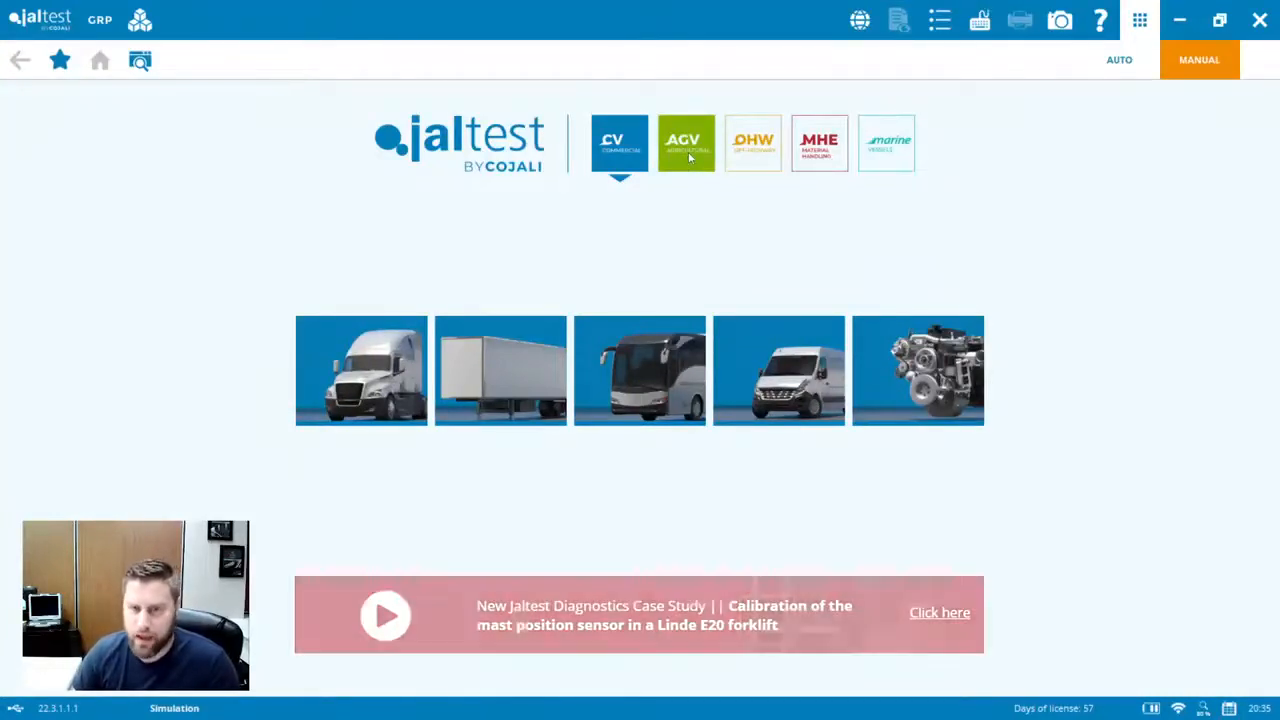
pyautogui.click(686, 143)
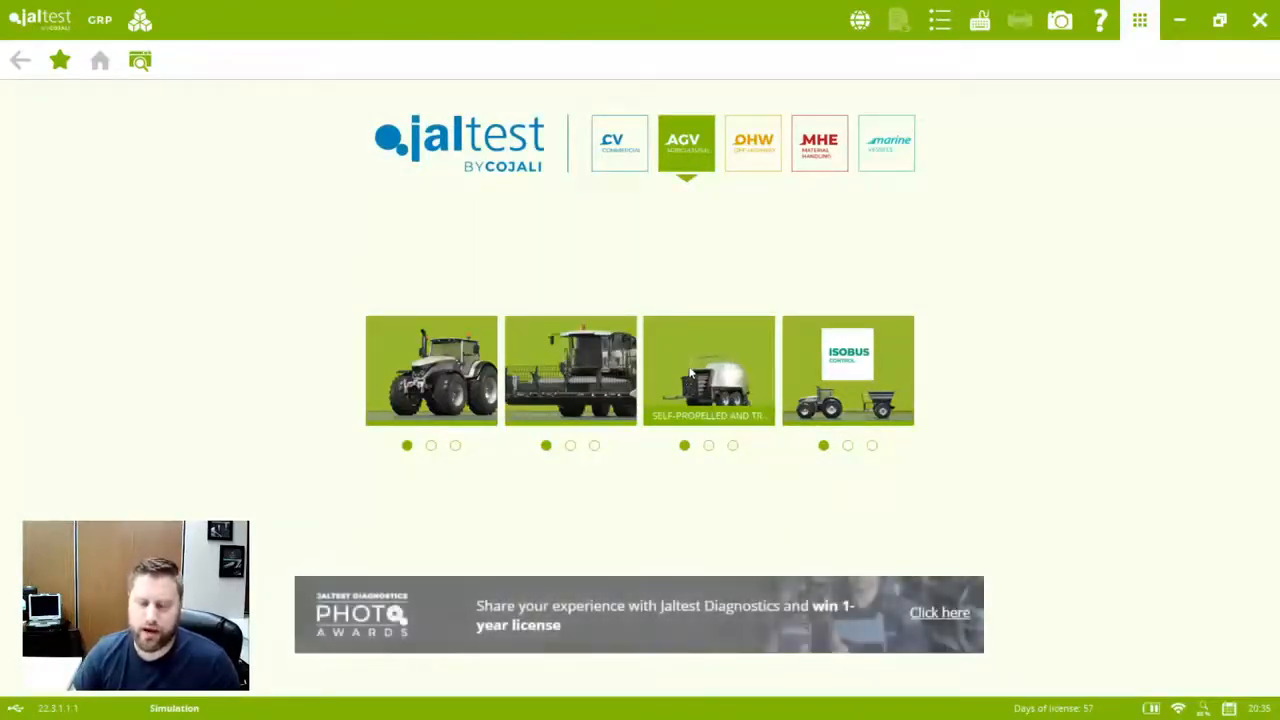
# - Open Toro under self-propelled implements, review its 16 models, then return home
pyautogui.click(709, 370)
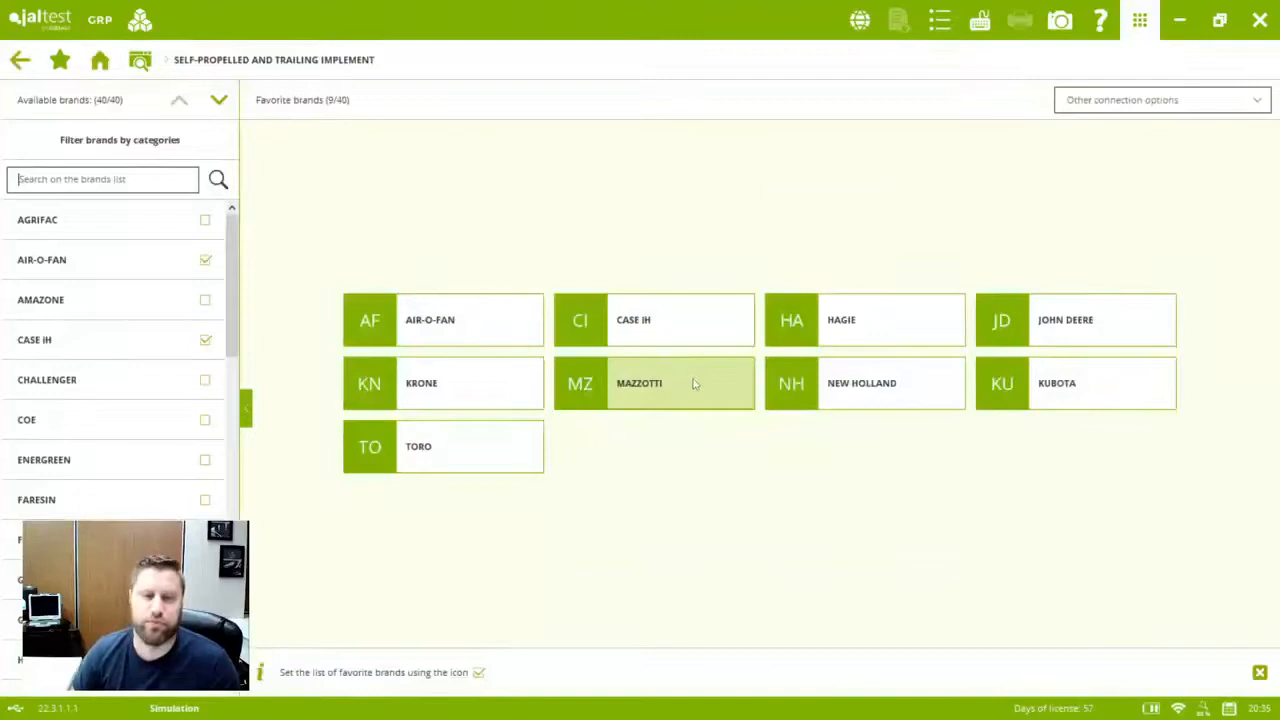
pyautogui.moveTo(575, 455)
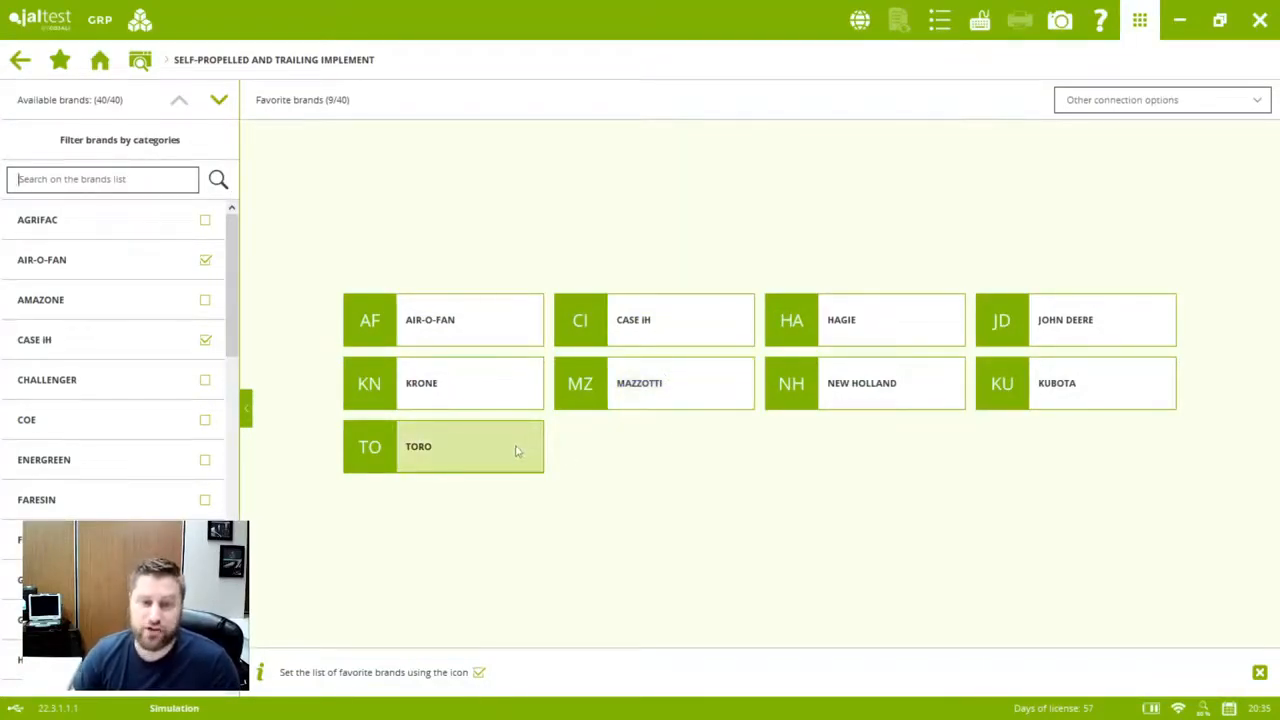
pyautogui.click(443, 446)
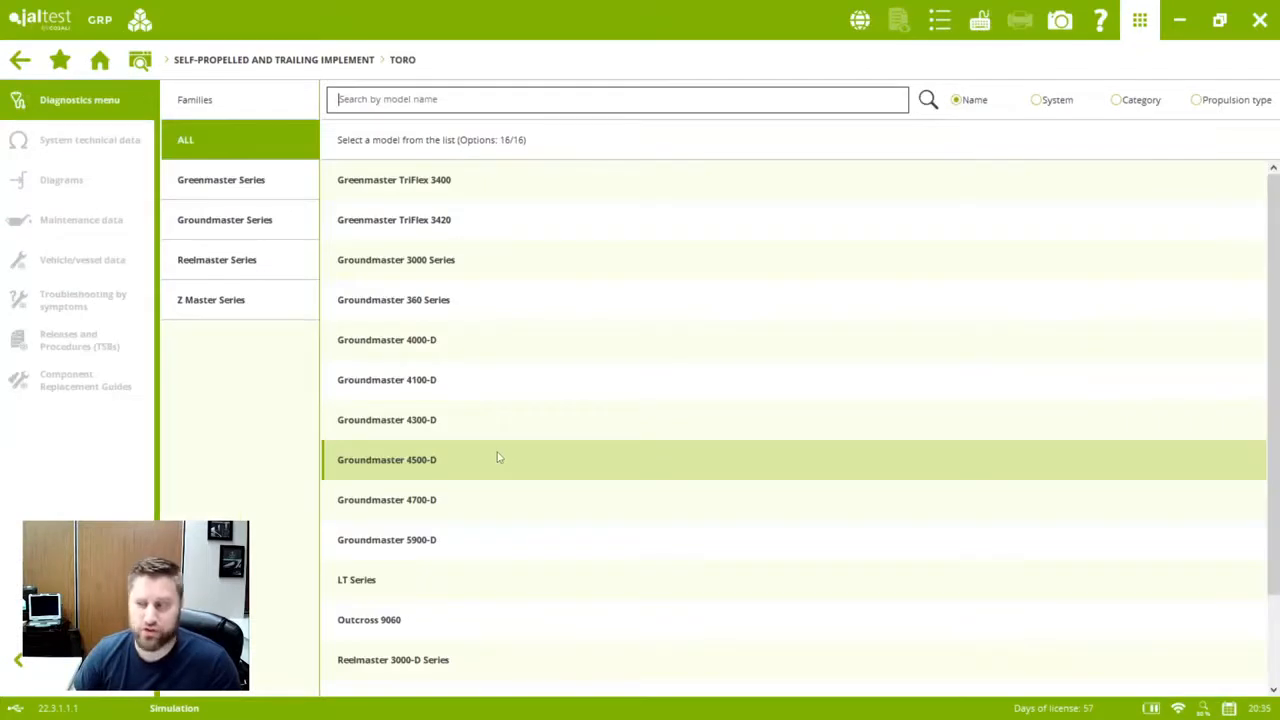
pyautogui.moveTo(500, 420)
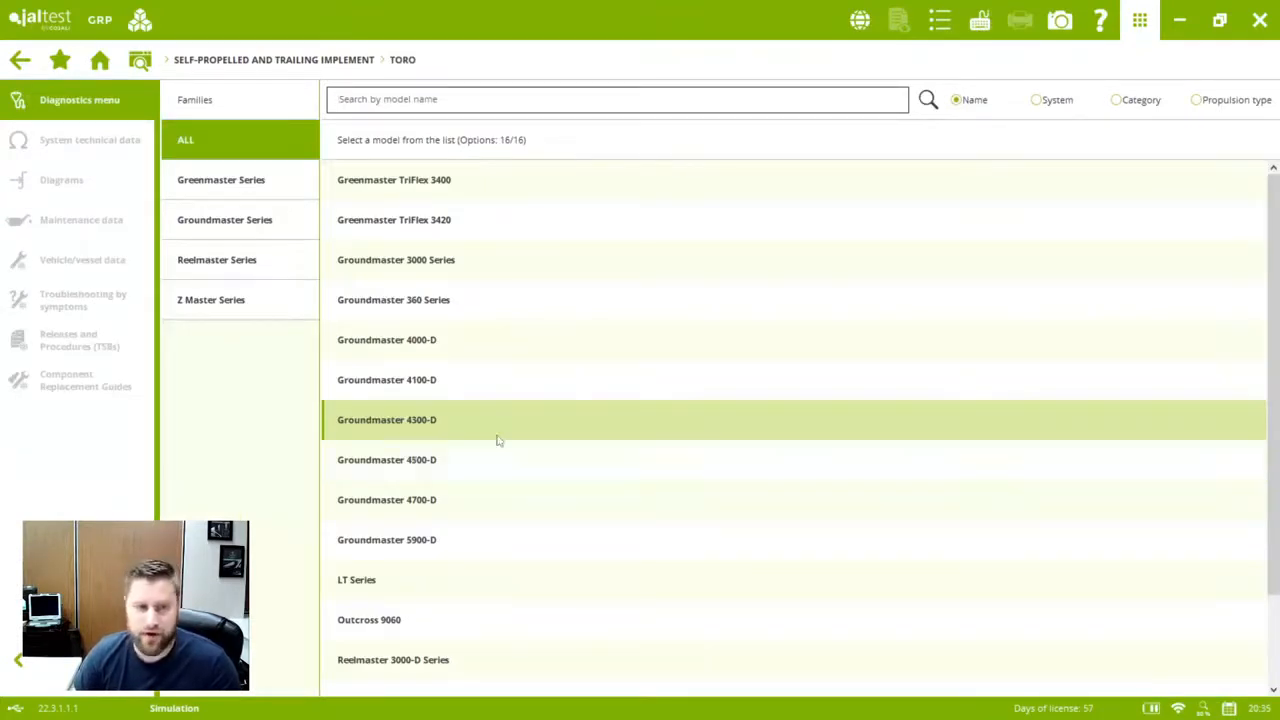
pyautogui.moveTo(512, 407)
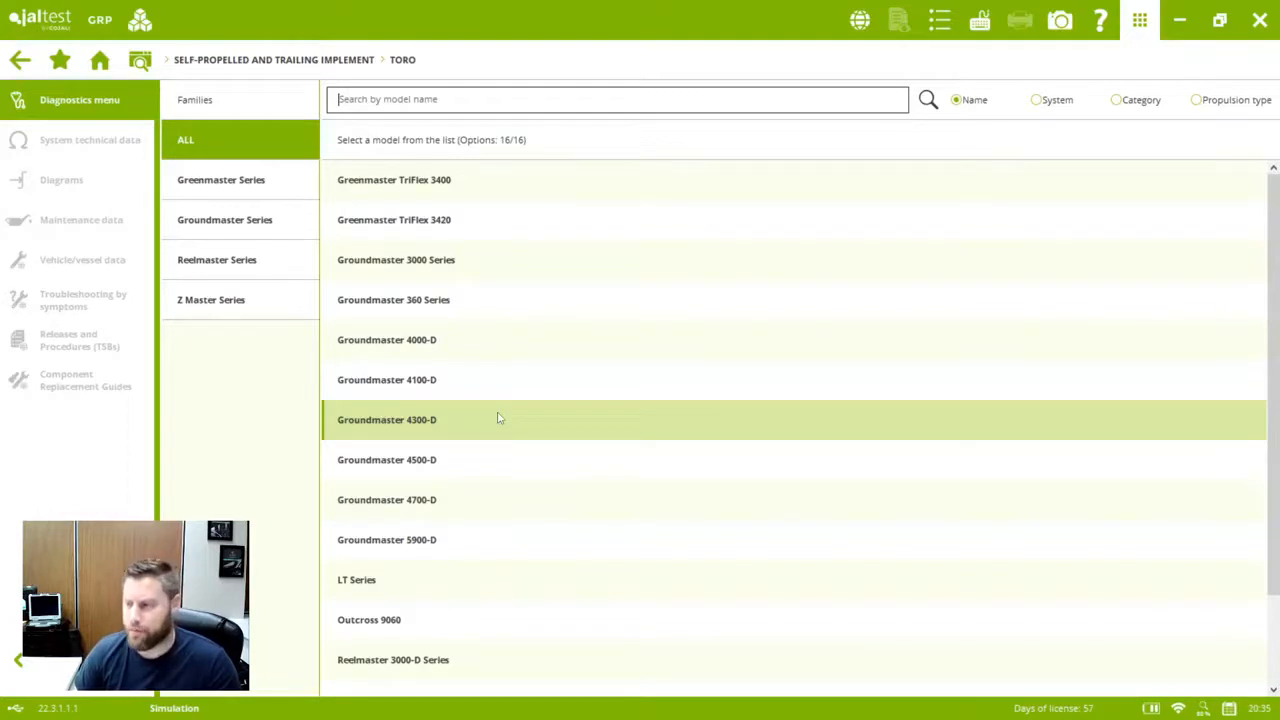
pyautogui.moveTo(530, 300)
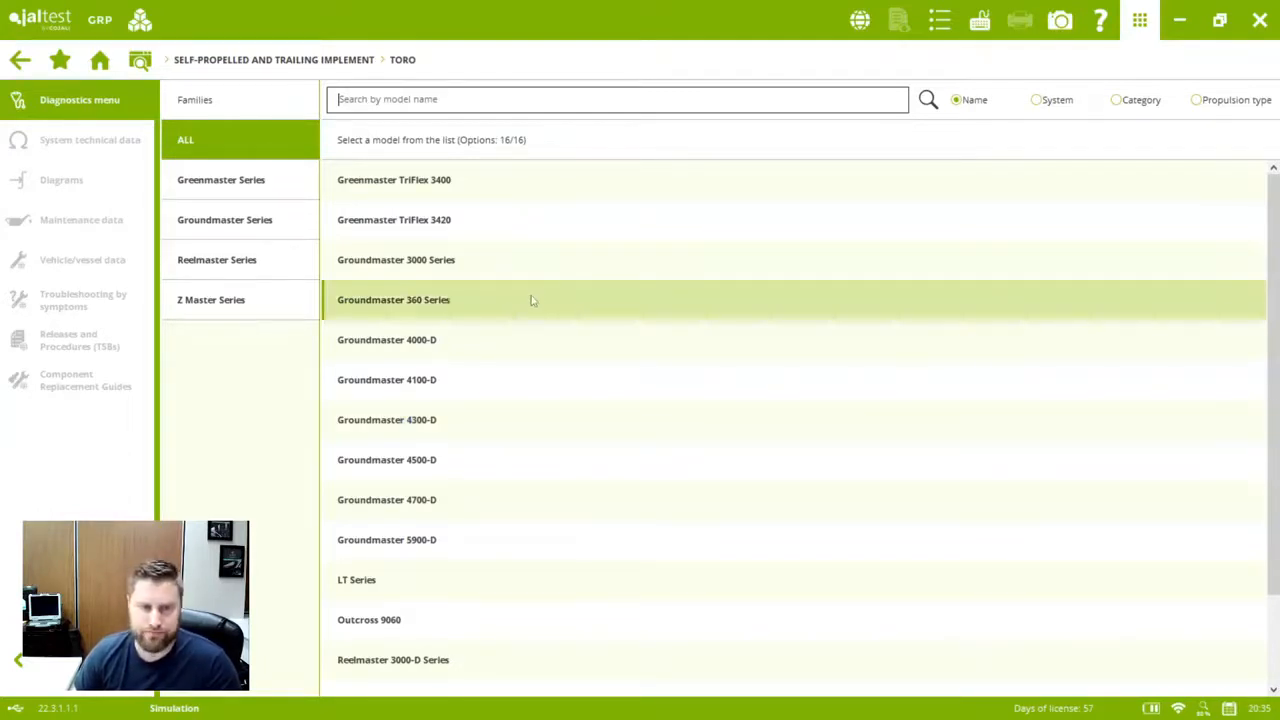
pyautogui.moveTo(540, 259)
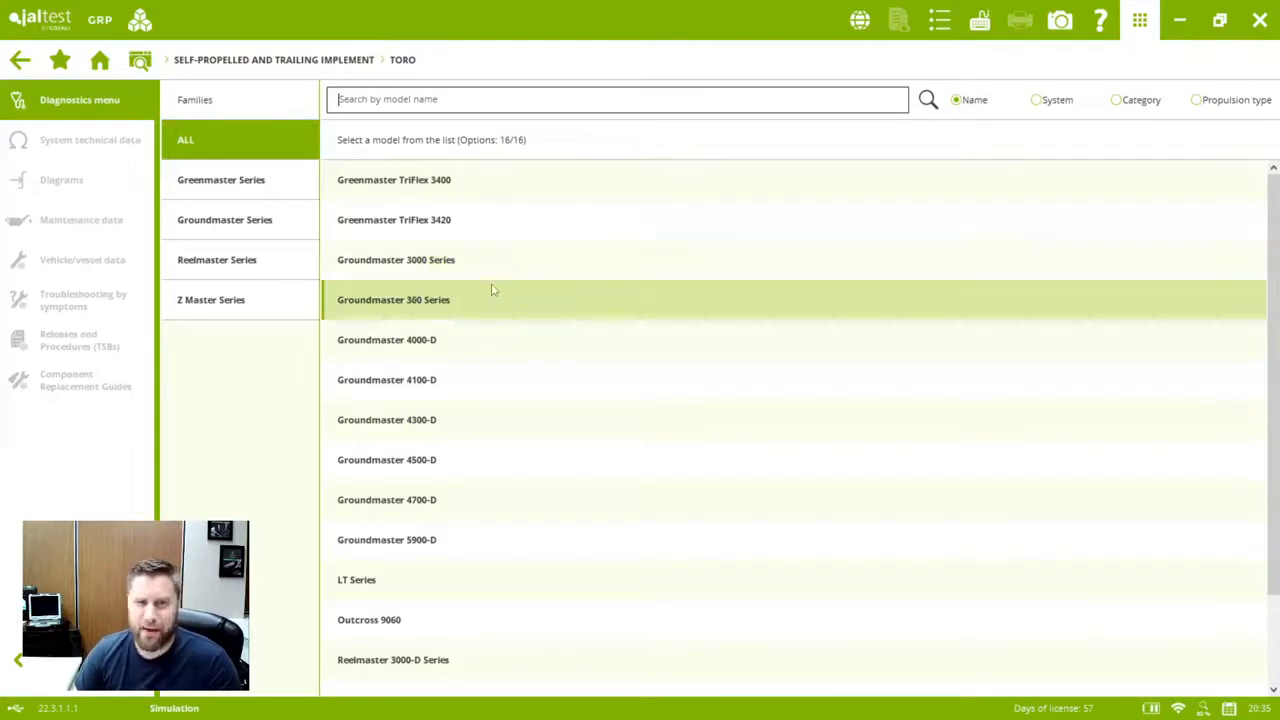
pyautogui.moveTo(540, 259)
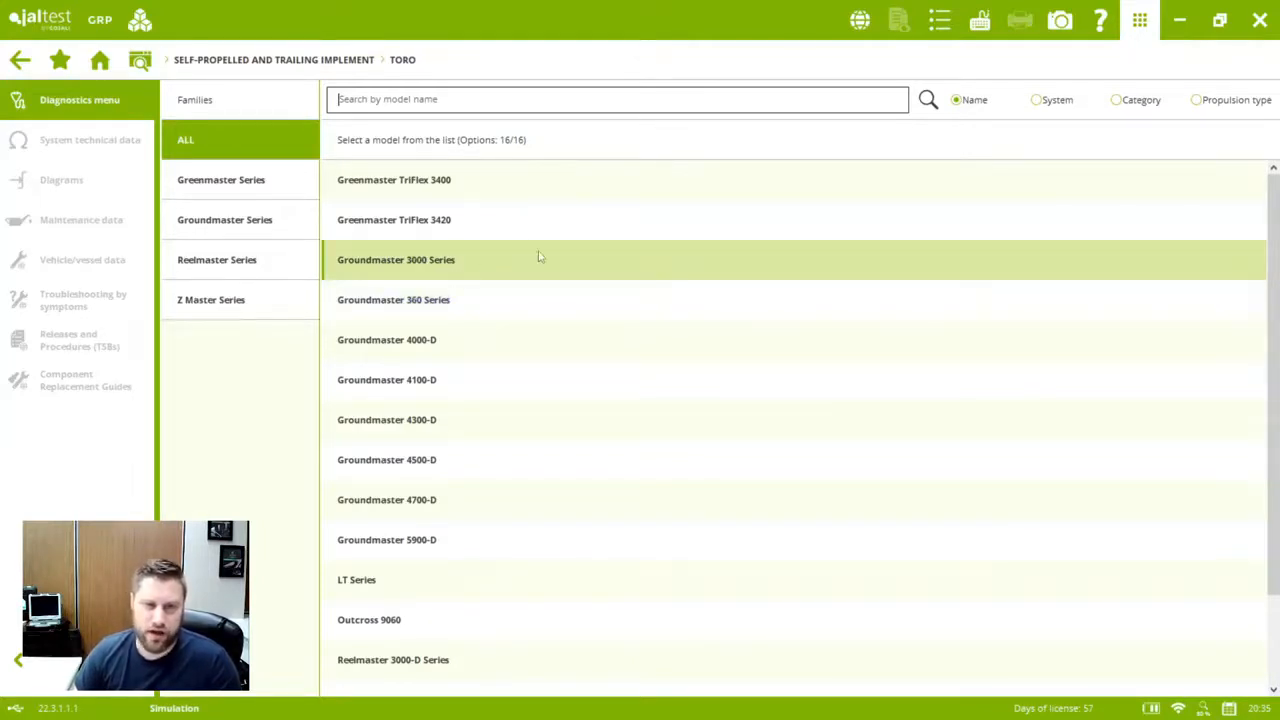
pyautogui.moveTo(493, 270)
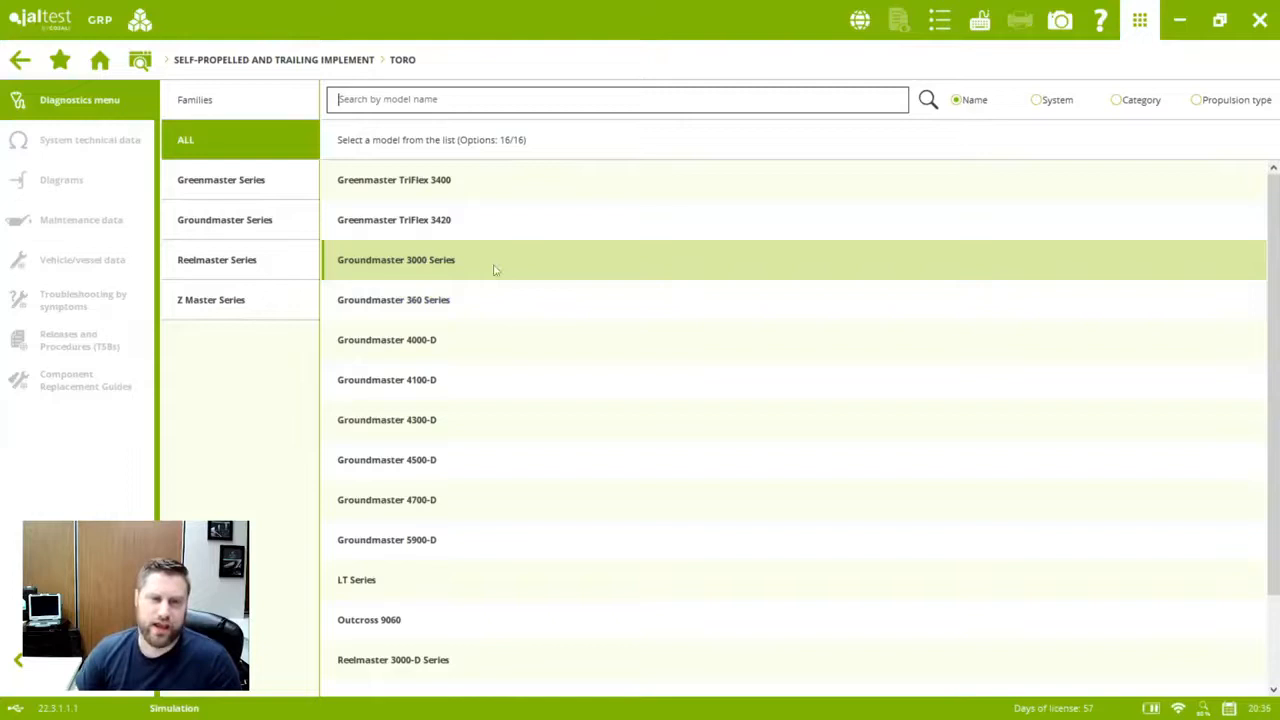
pyautogui.moveTo(490, 220)
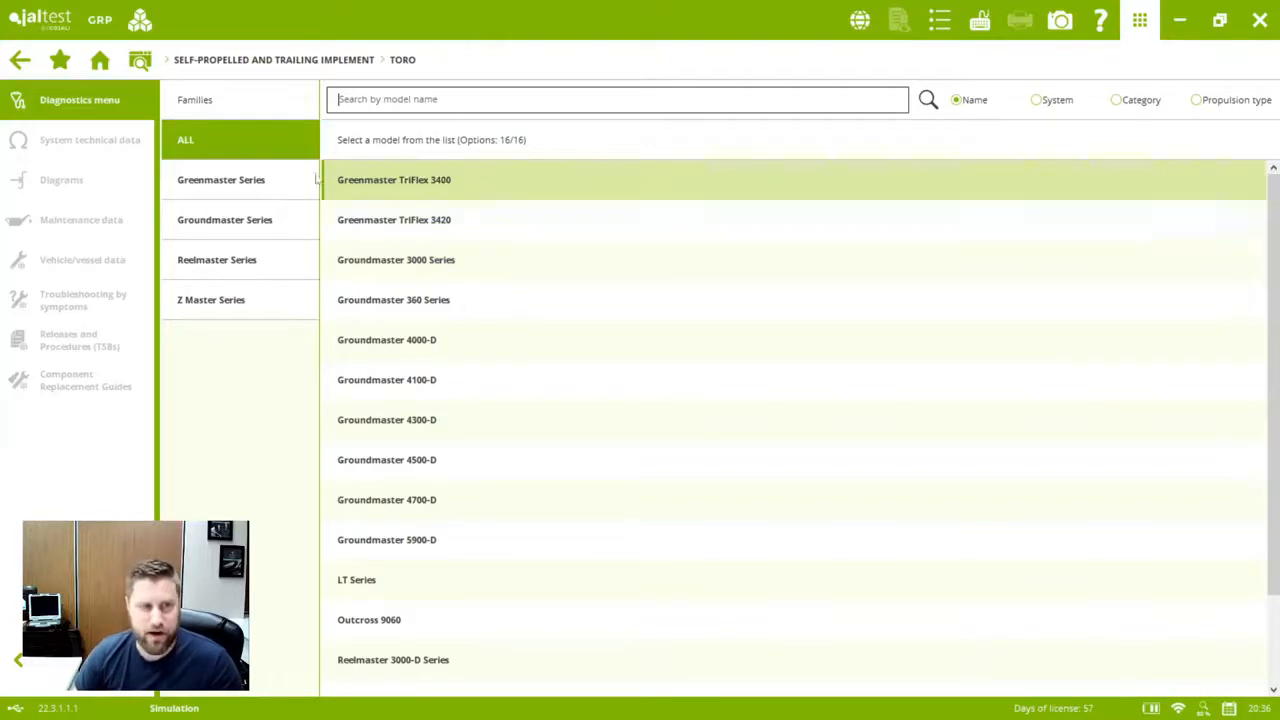
pyautogui.moveTo(100, 60)
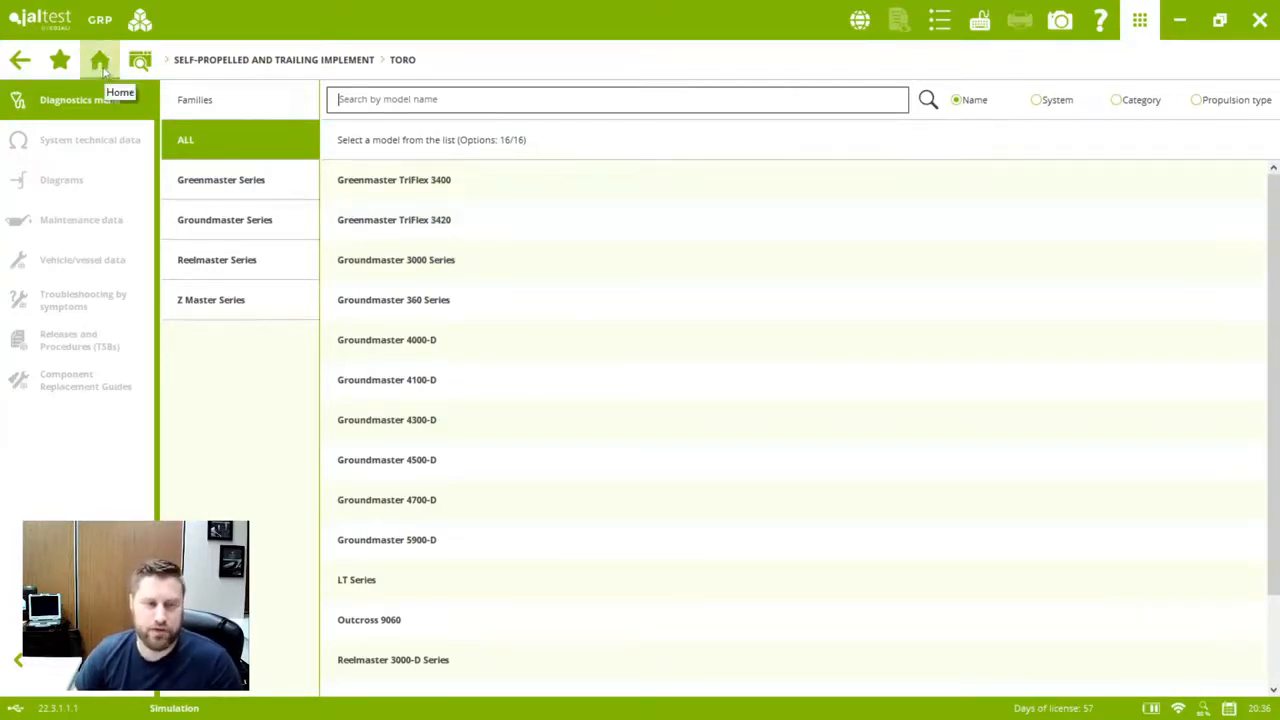
pyautogui.click(99, 60)
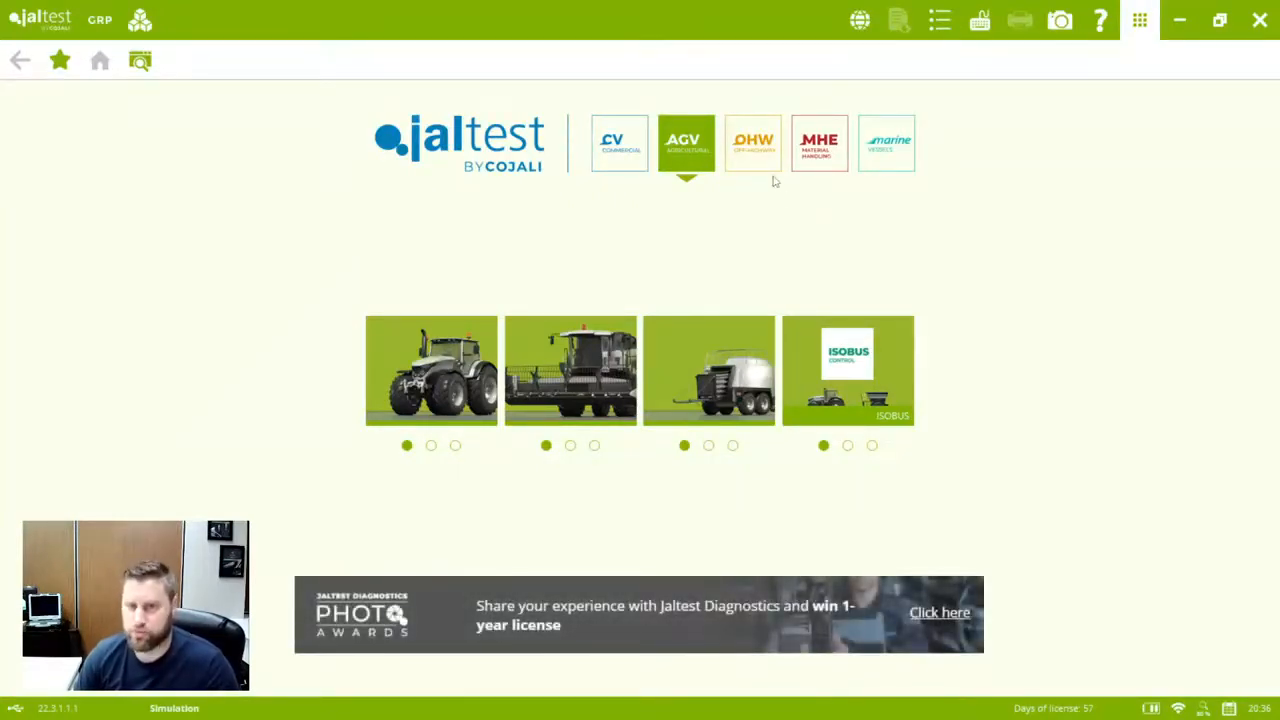
# - Switch the home screen to the off-highway module with loaders, skid steers and engines
pyautogui.click(753, 143)
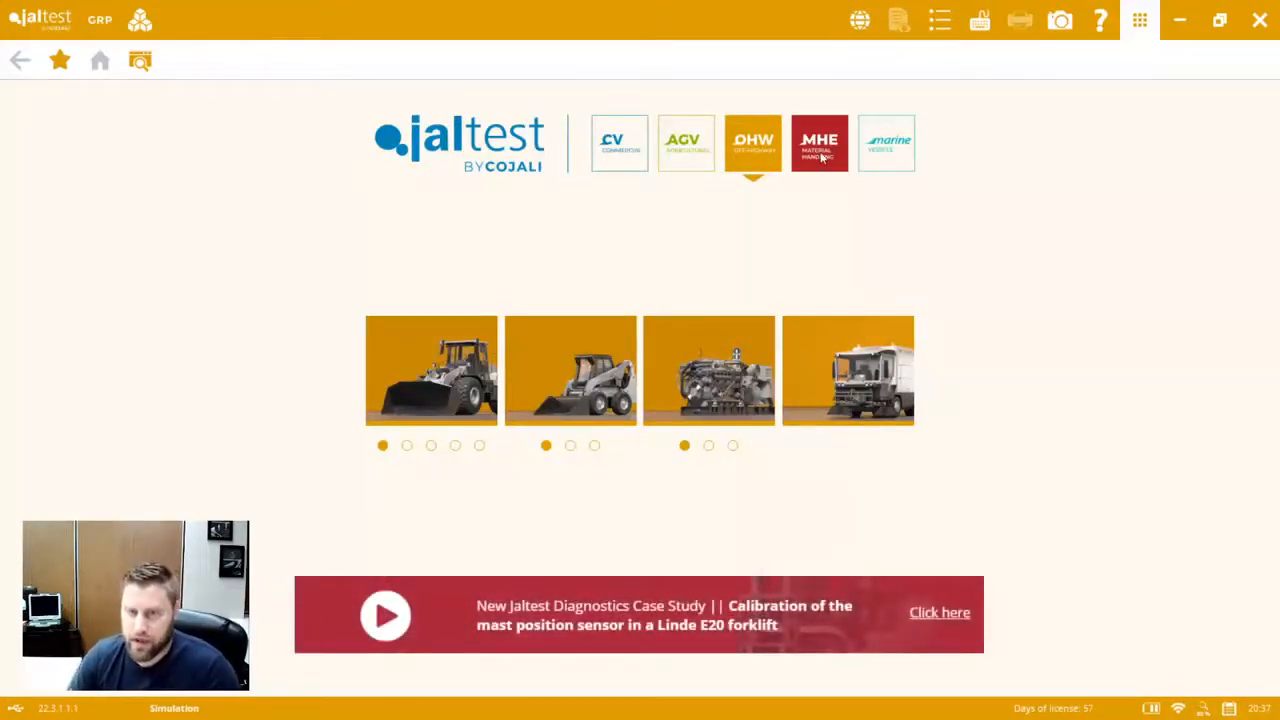
# - Switch to the MHE module and scroll through its 71 available brands and favourites
pyautogui.click(819, 143)
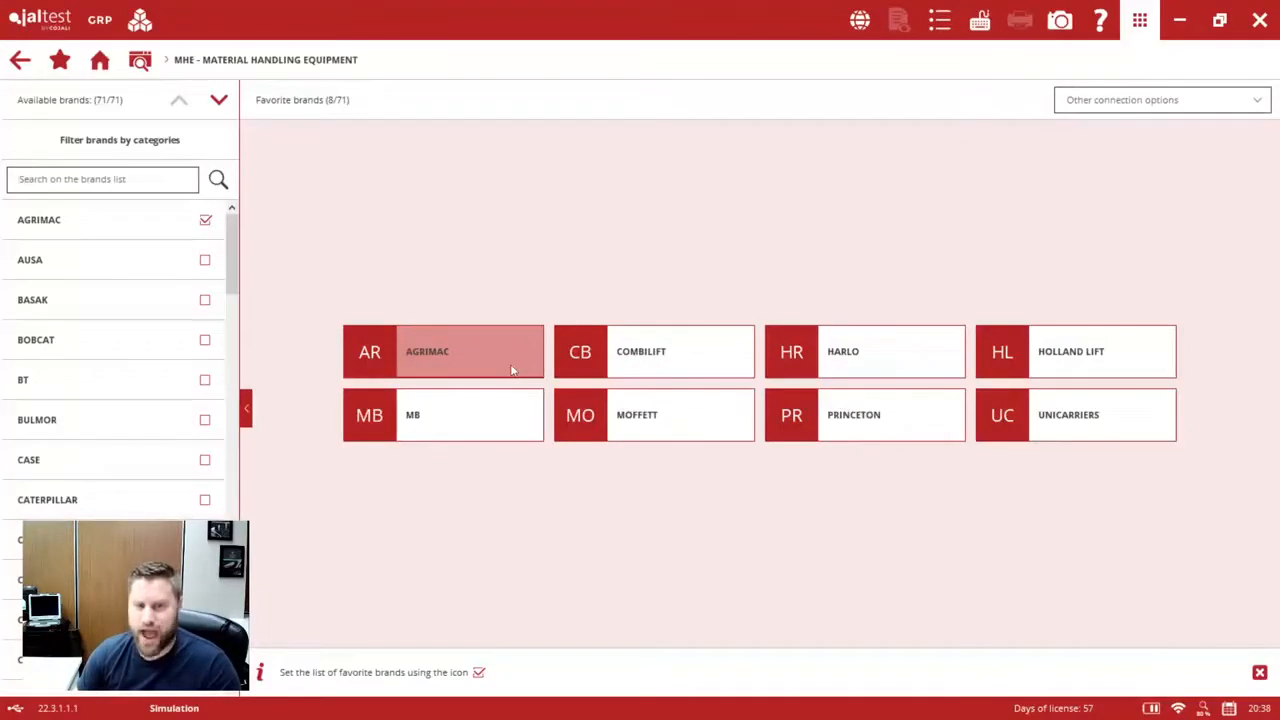
pyautogui.moveTo(1100, 351)
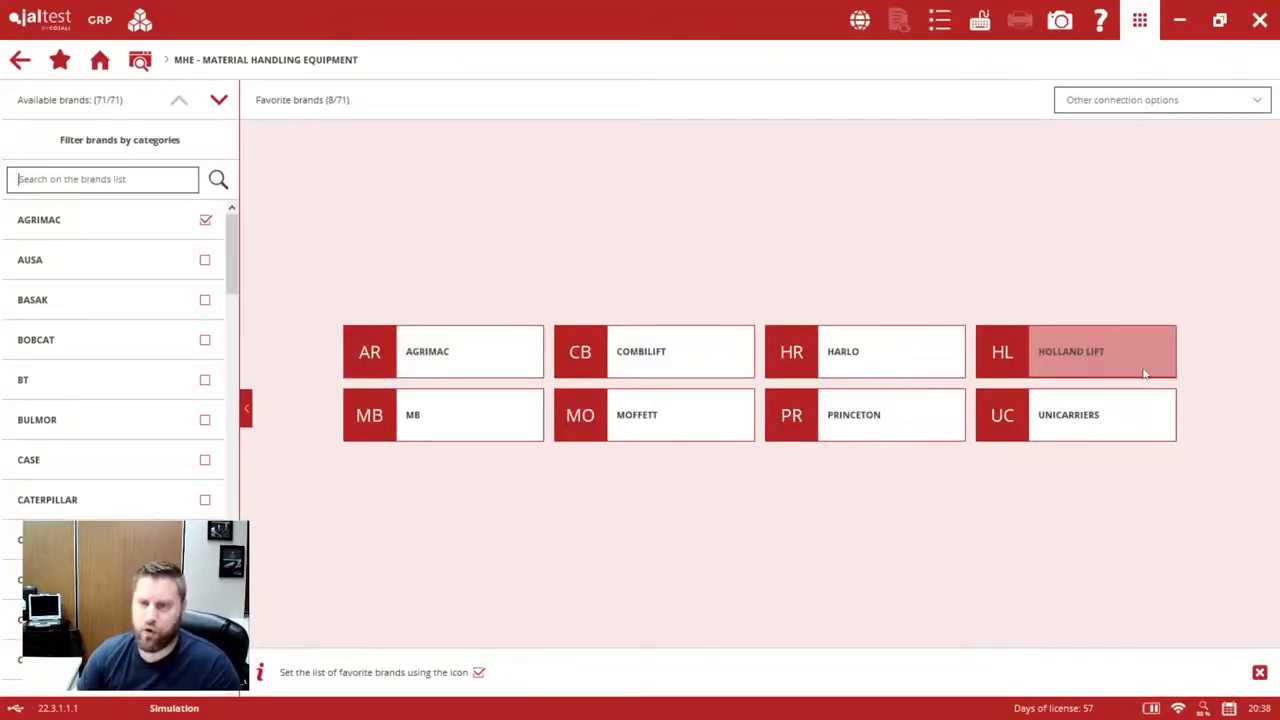
pyautogui.moveTo(880, 415)
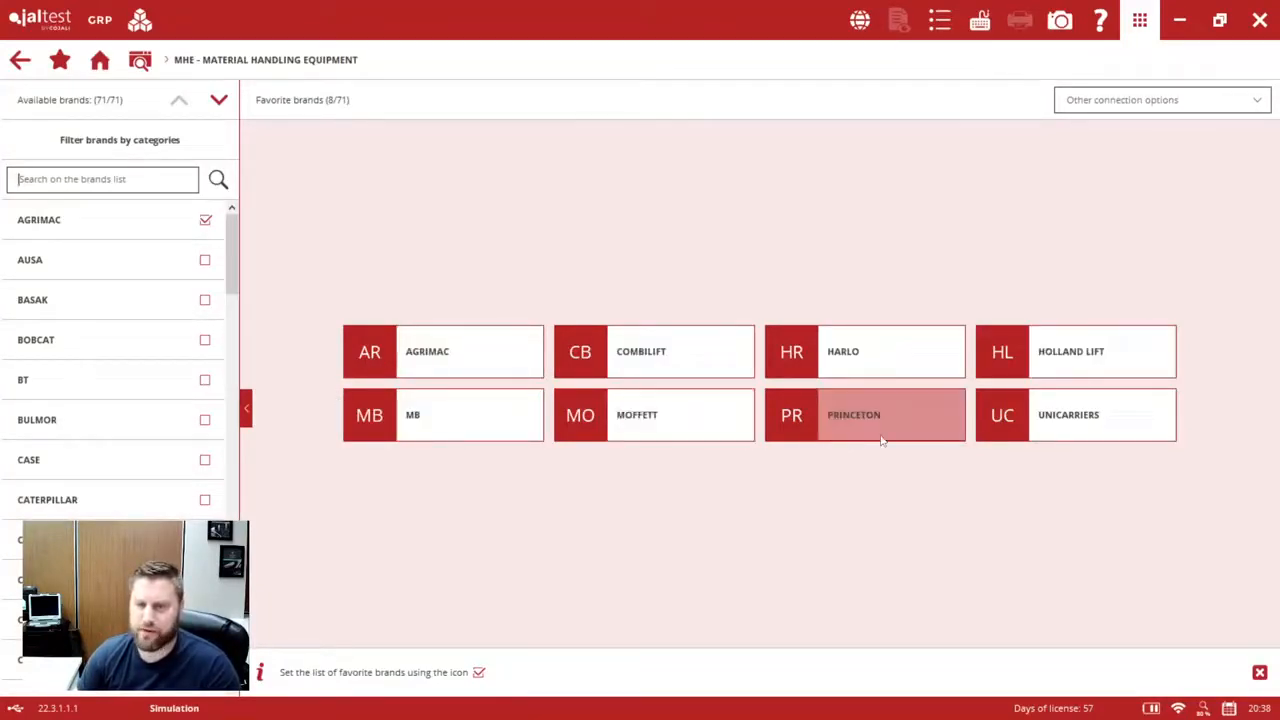
pyautogui.moveTo(1064, 487)
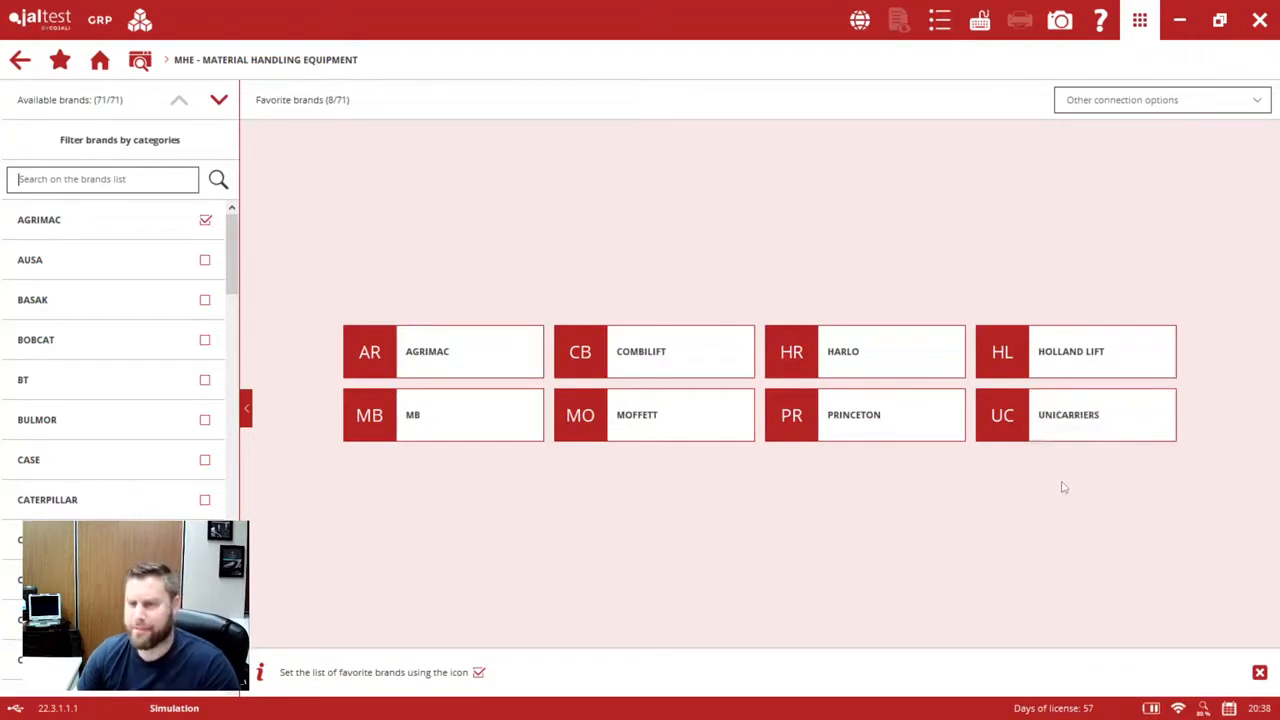
pyautogui.moveTo(1058, 487)
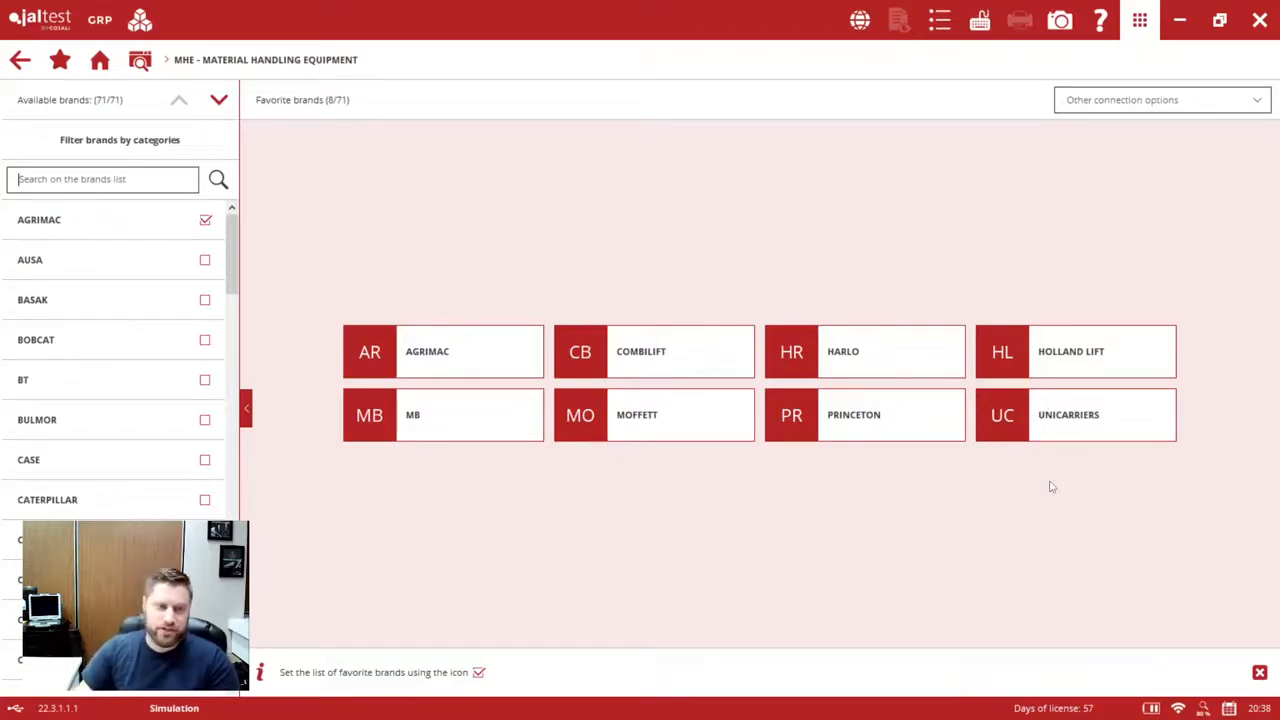
pyautogui.scroll(-3)
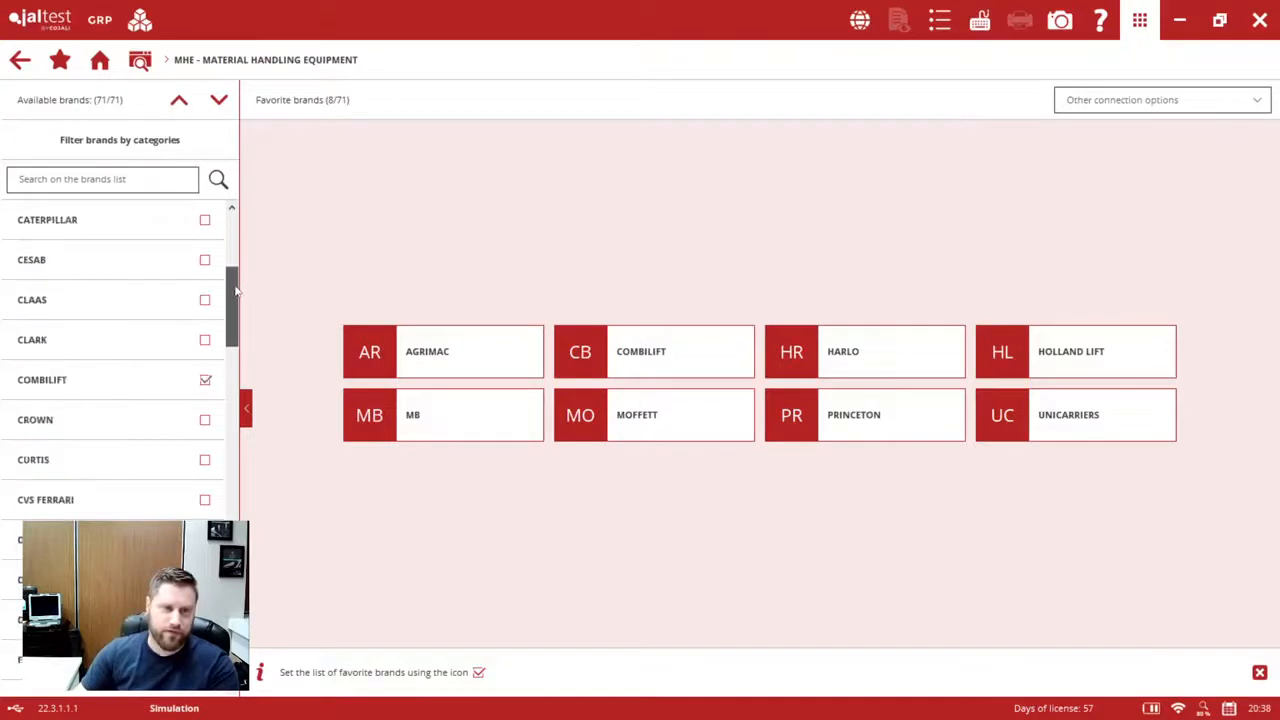
pyautogui.scroll(-3)
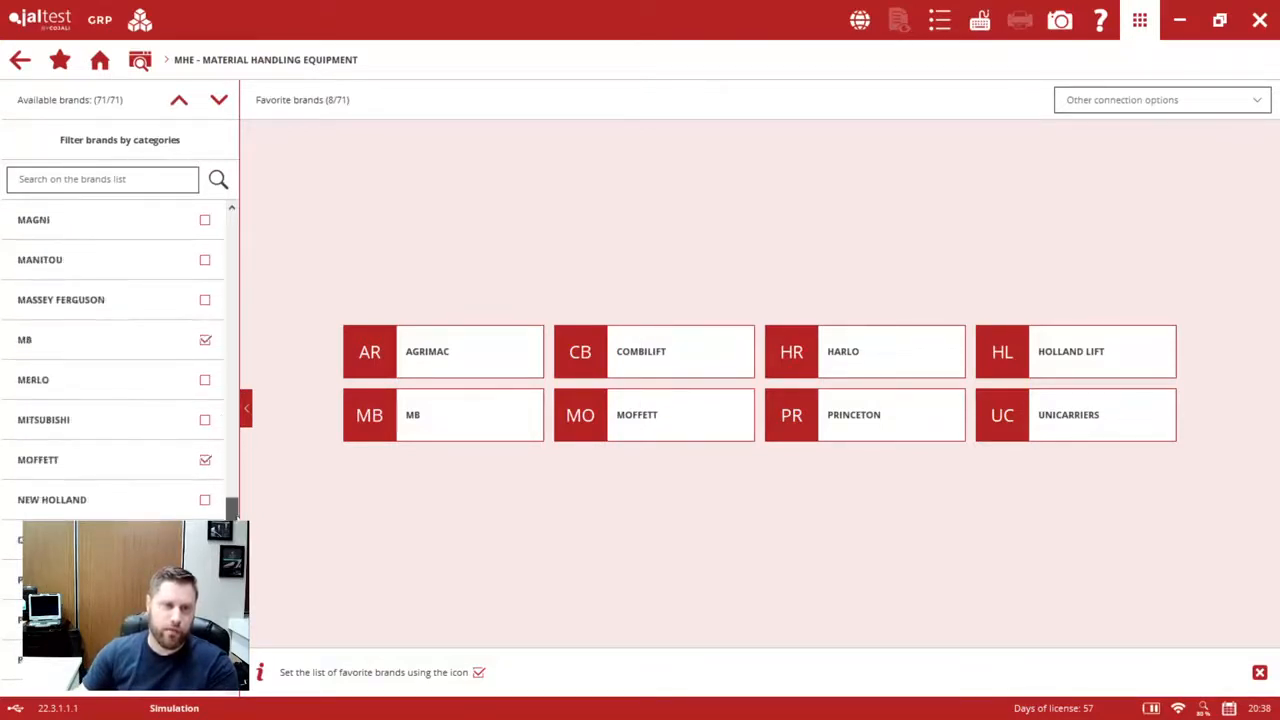
pyautogui.scroll(-3)
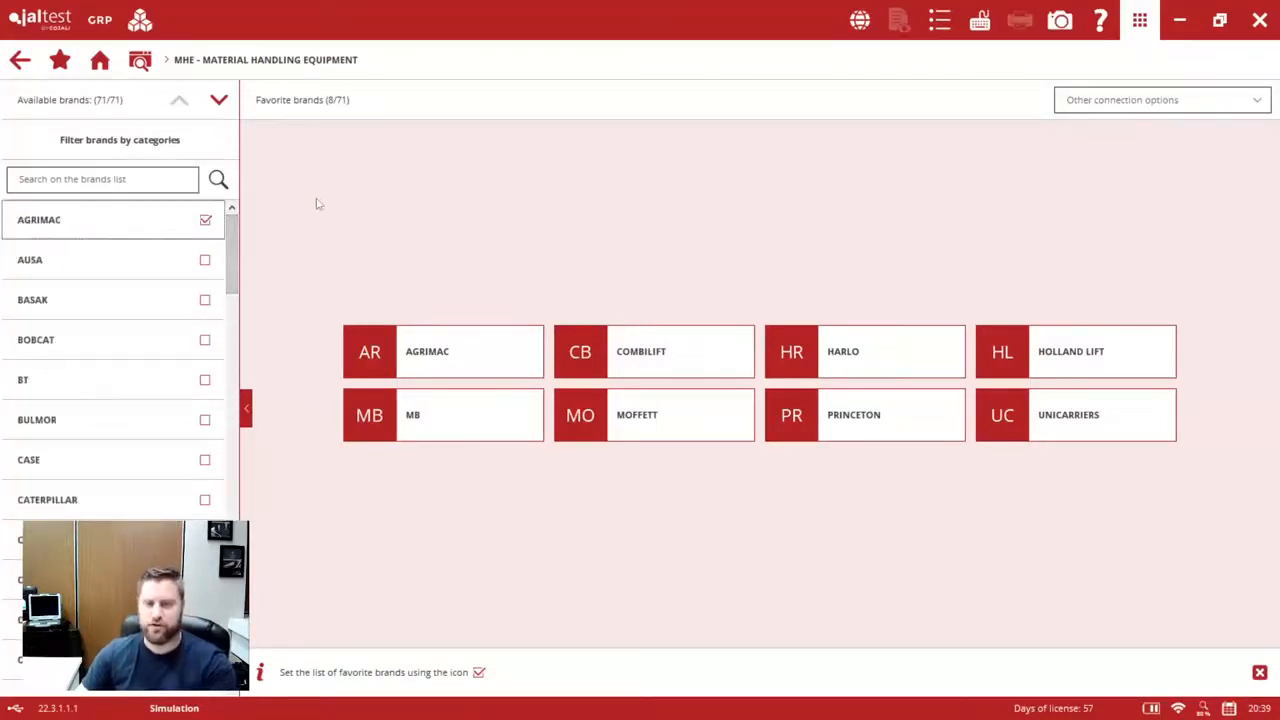
pyautogui.moveTo(522, 169)
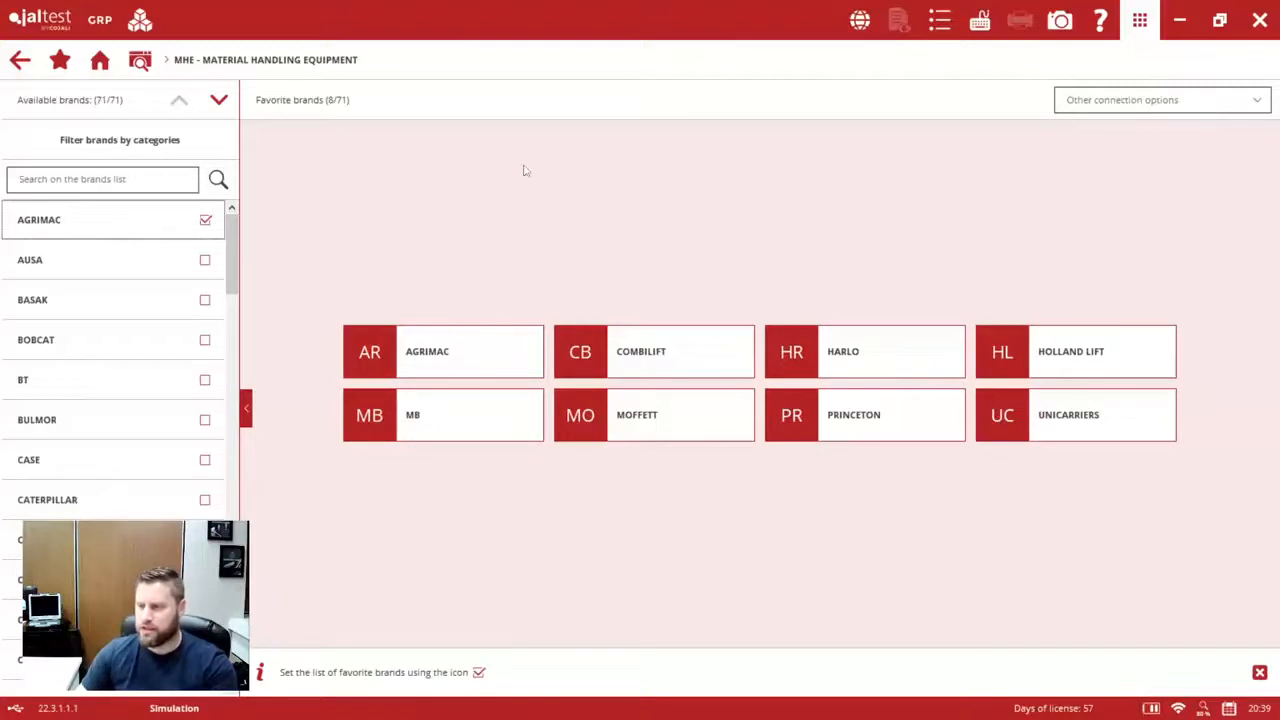
pyautogui.moveTo(487, 199)
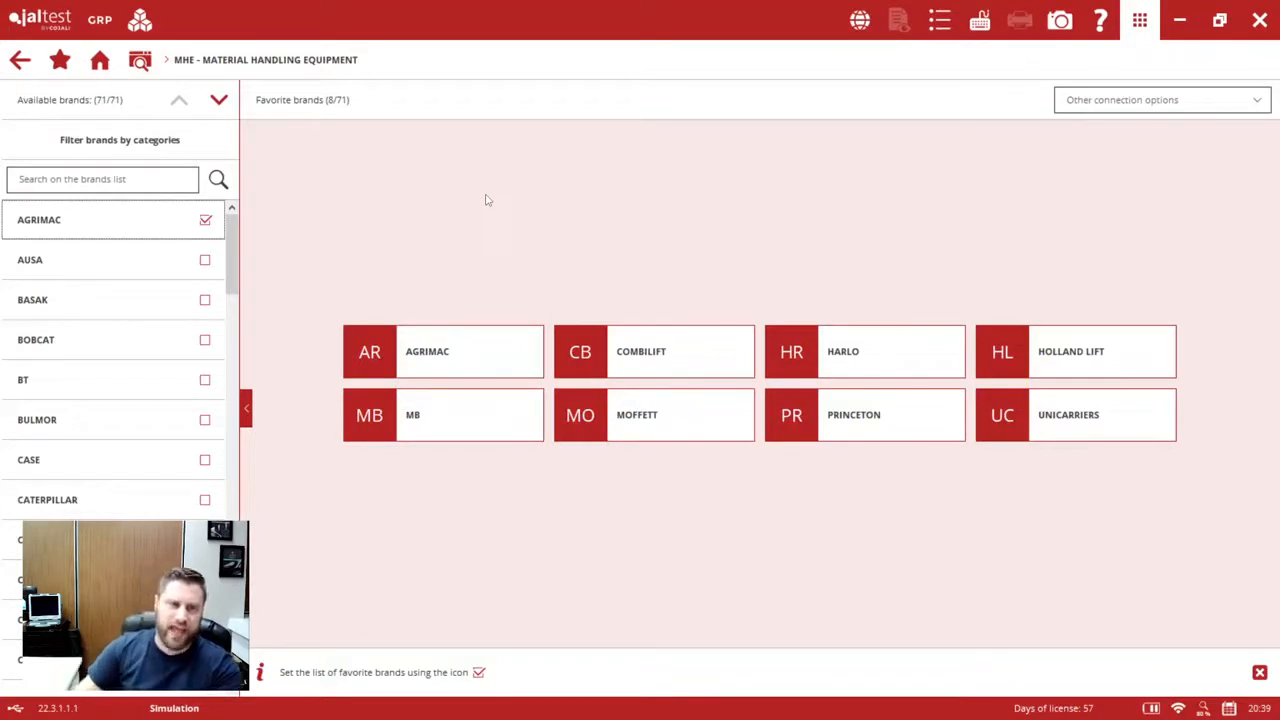
pyautogui.moveTo(490, 189)
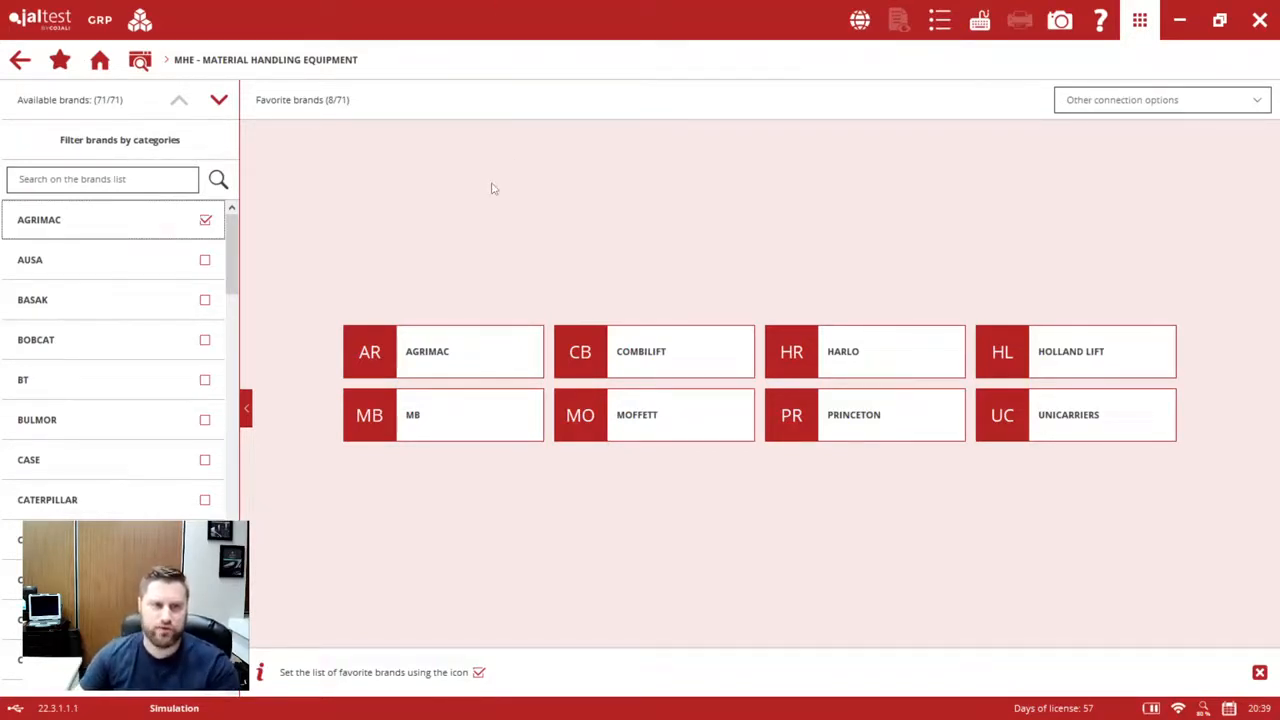
pyautogui.moveTo(378, 193)
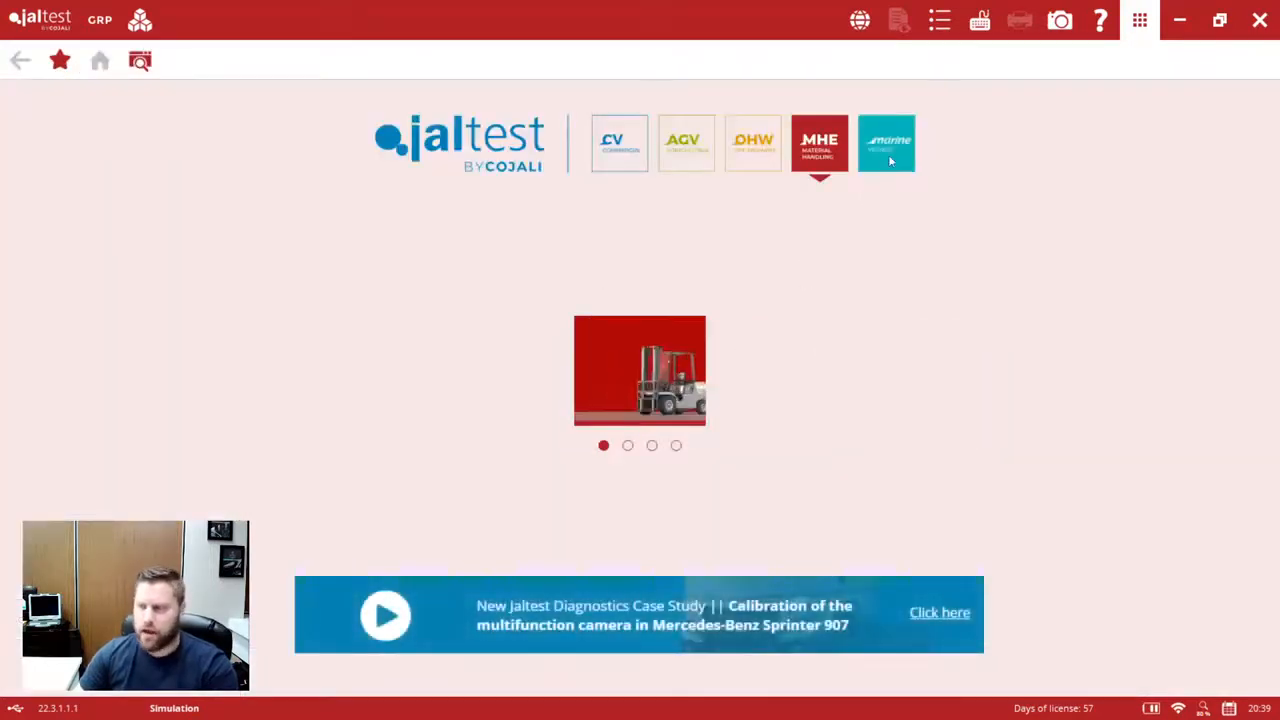
# - Switch to the Marine module showing boats, outboard engines, inboard engines and jet skis
pyautogui.click(886, 143)
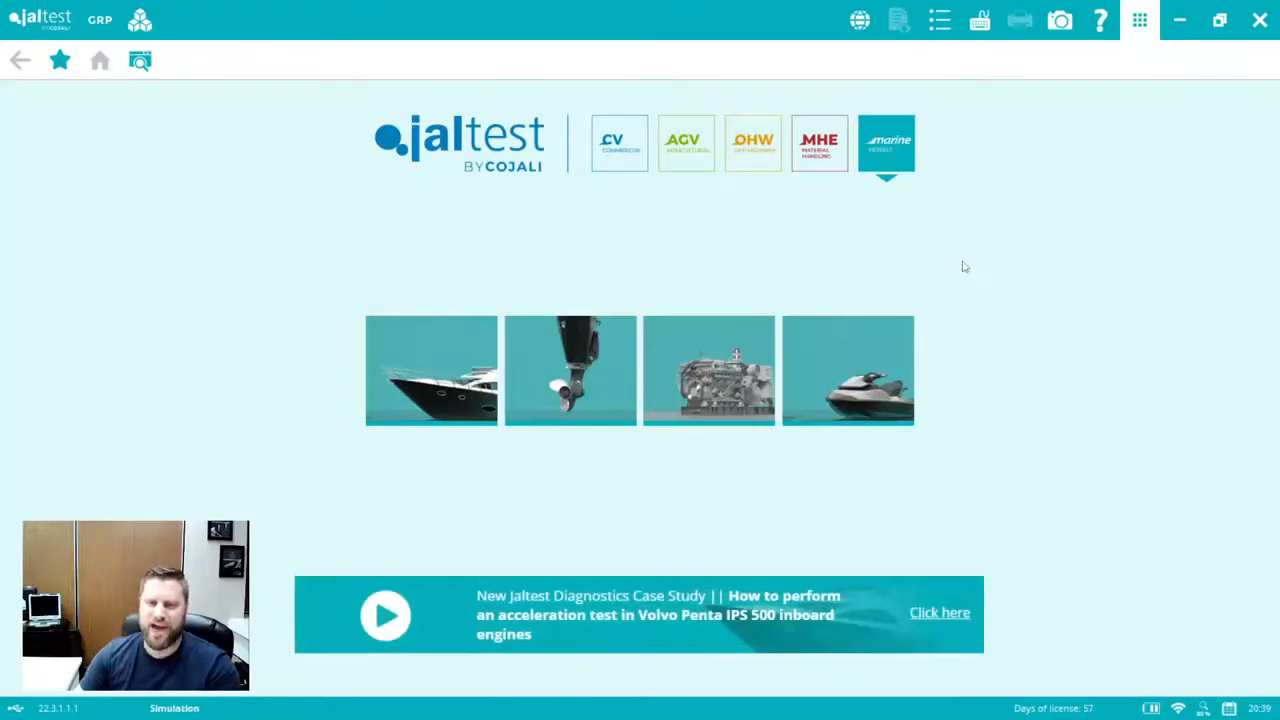
pyautogui.moveTo(959, 266)
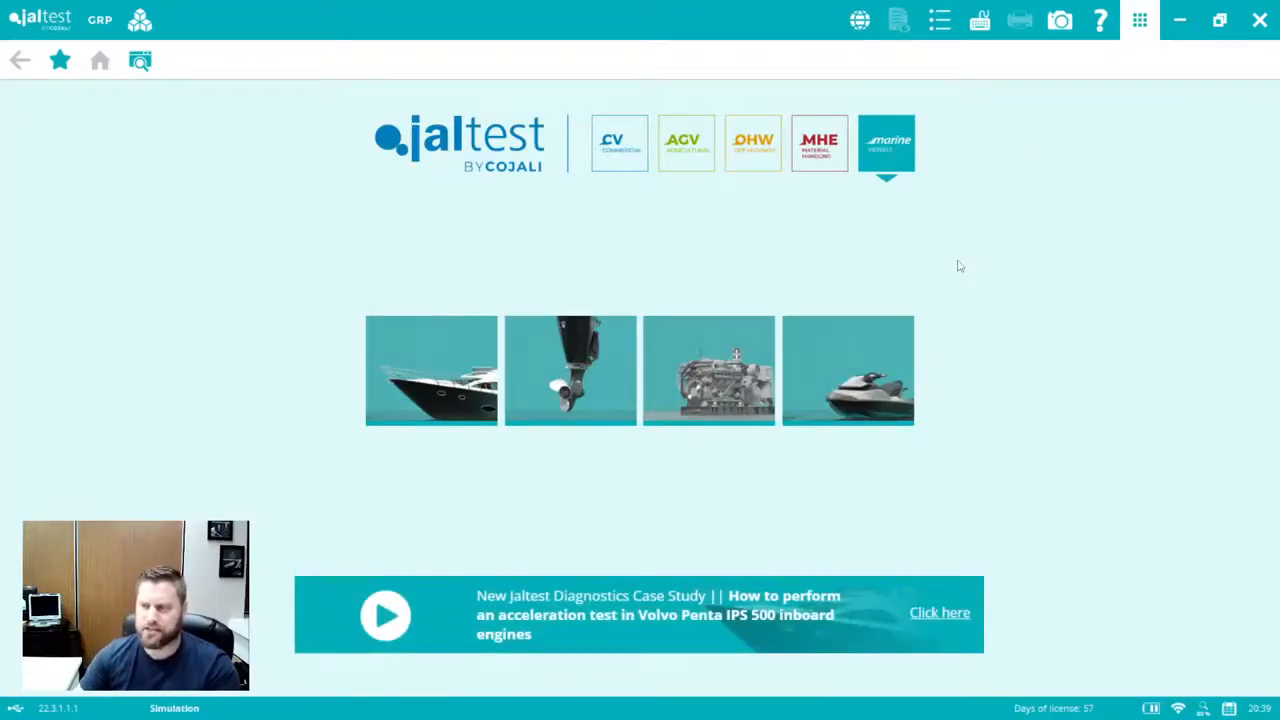